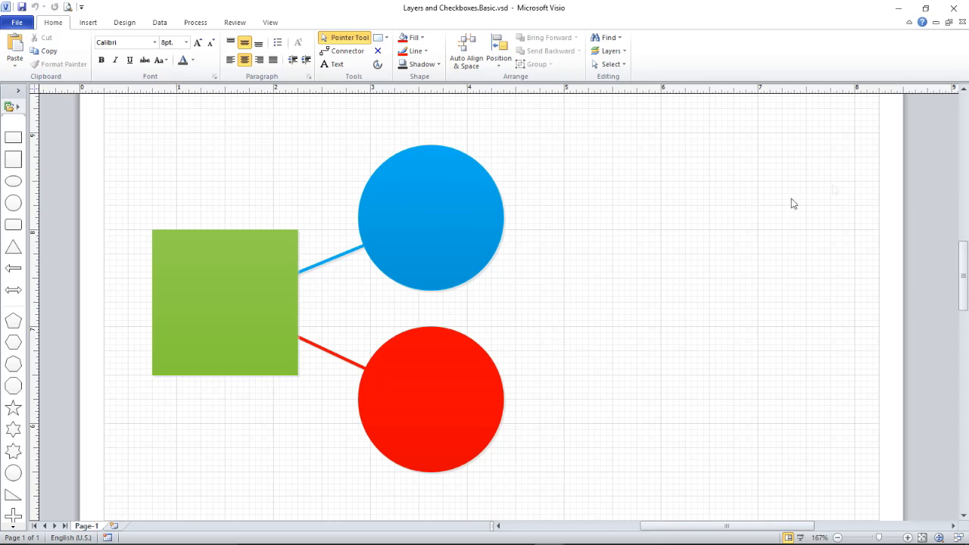
mouse_move(563, 140)
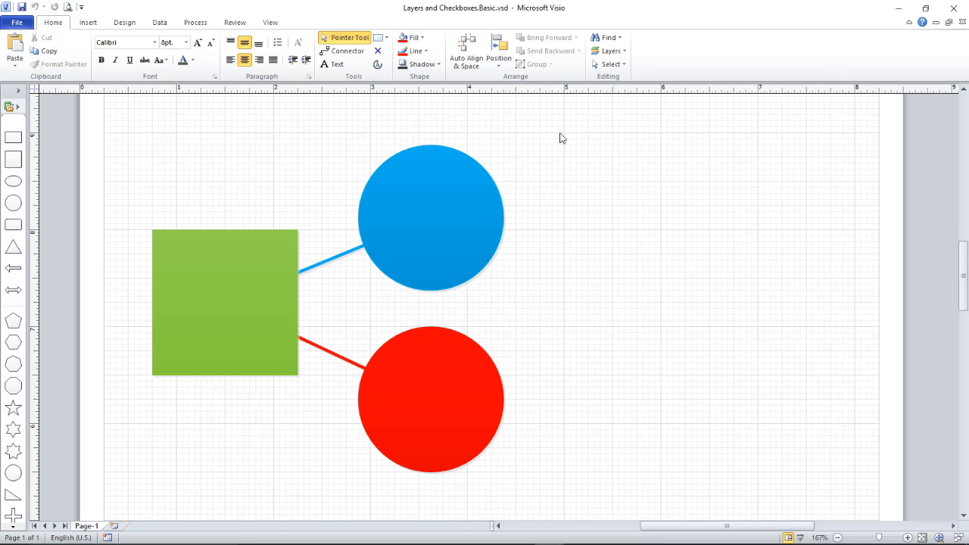
mouse_move(566, 140)
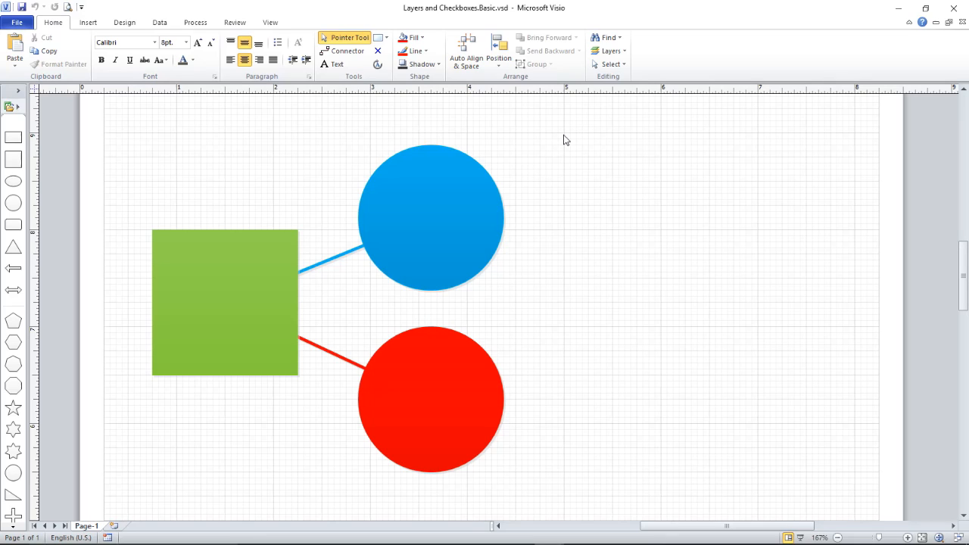
Step: Assign the selected blue circle and connector to a new layer named BlueLayer
drag(563, 139, 180, 326)
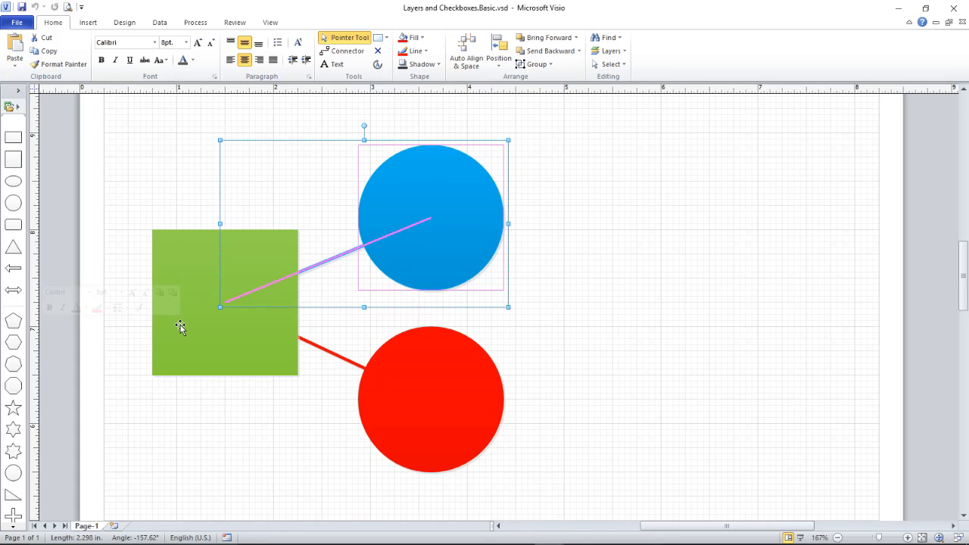
mouse_move(173, 293)
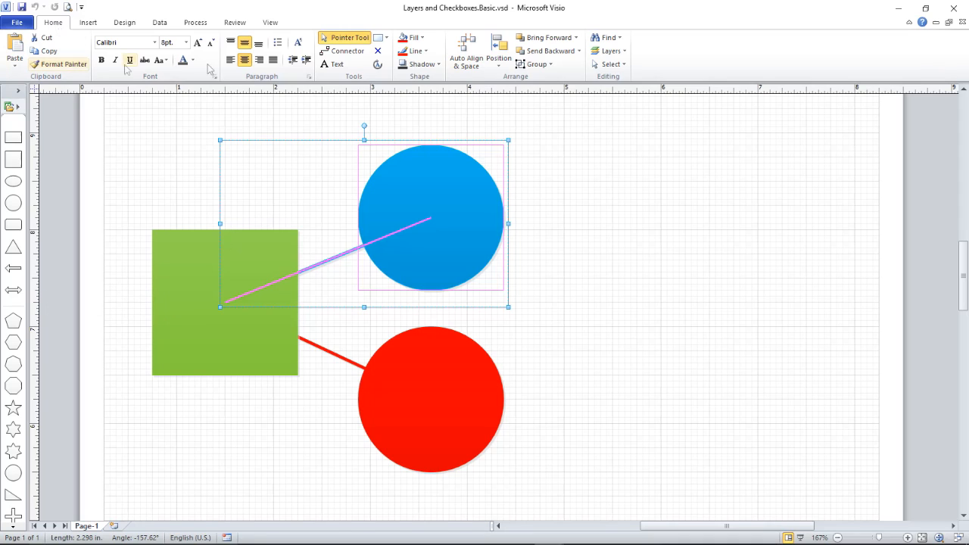
click(610, 52)
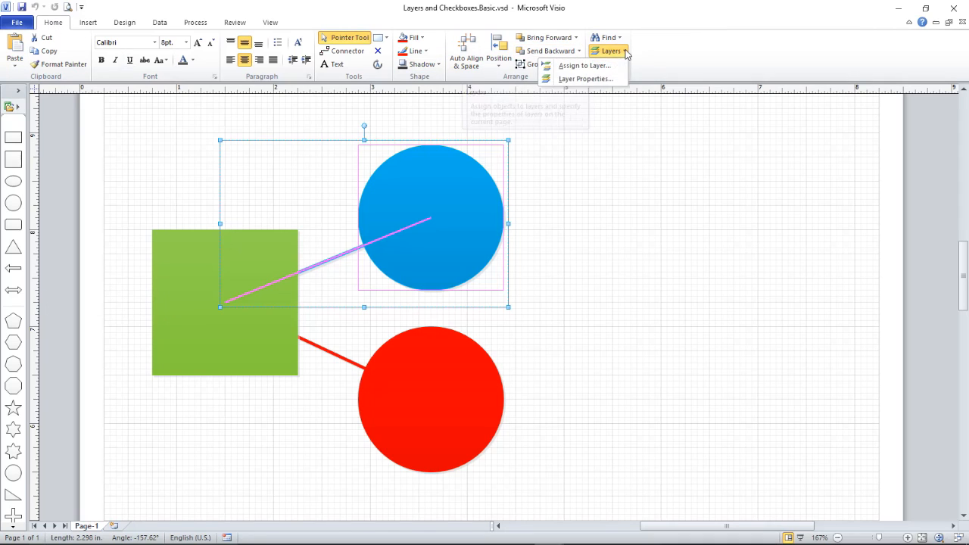
click(585, 65)
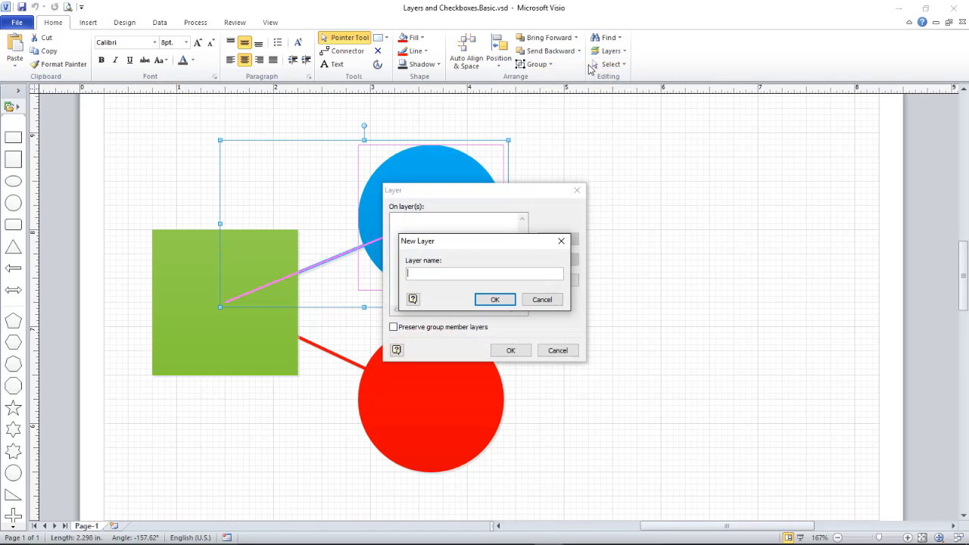
text(BlueLayer)
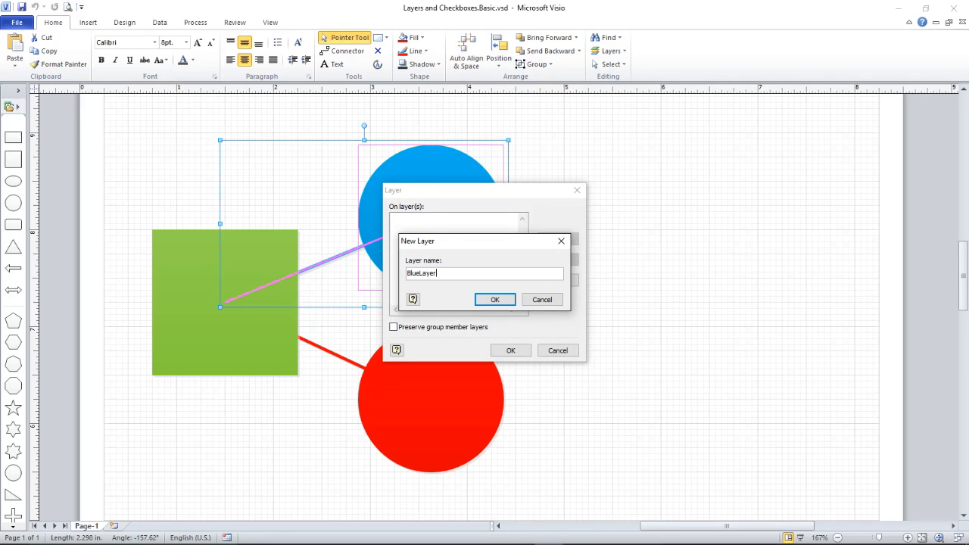
click(494, 300)
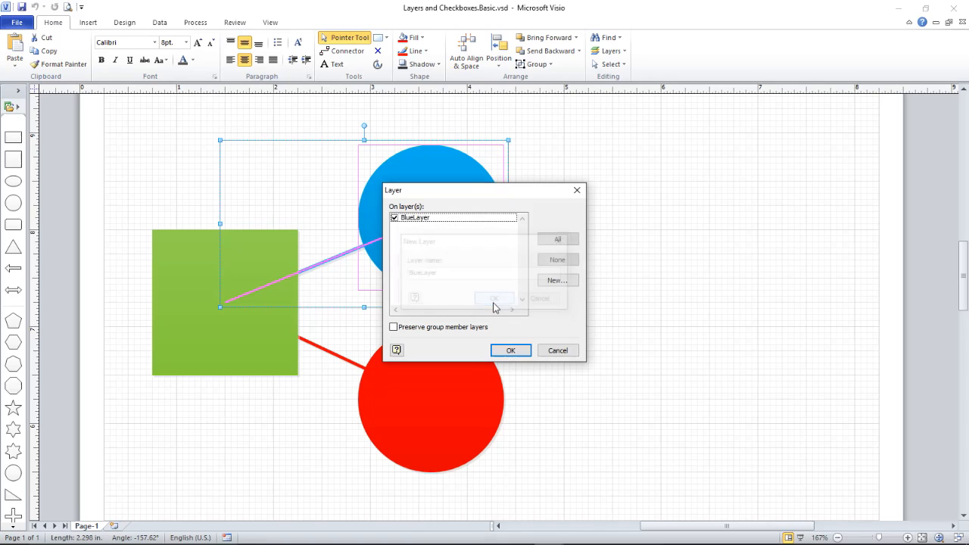
click(511, 350)
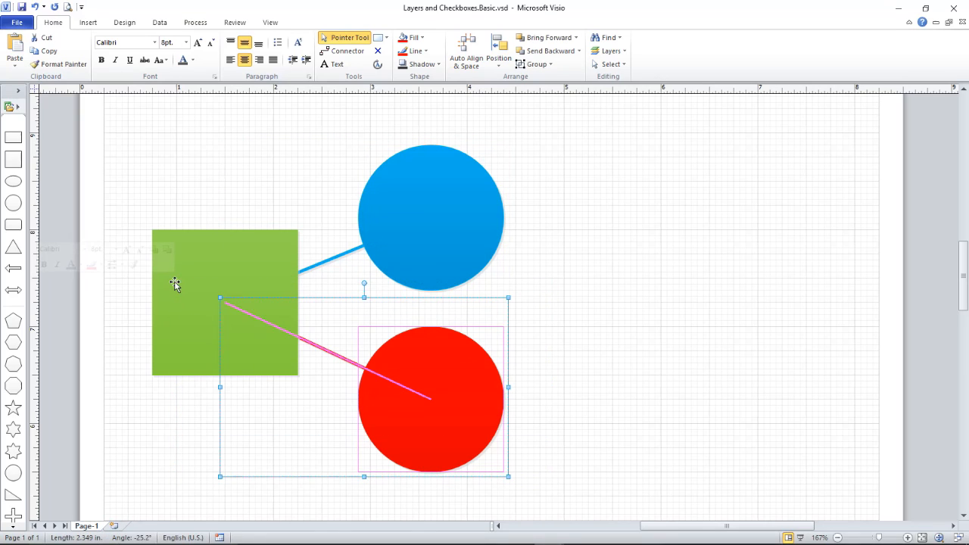
Step: Assign the red circle and connector to a new layer named RedLayer
click(611, 51)
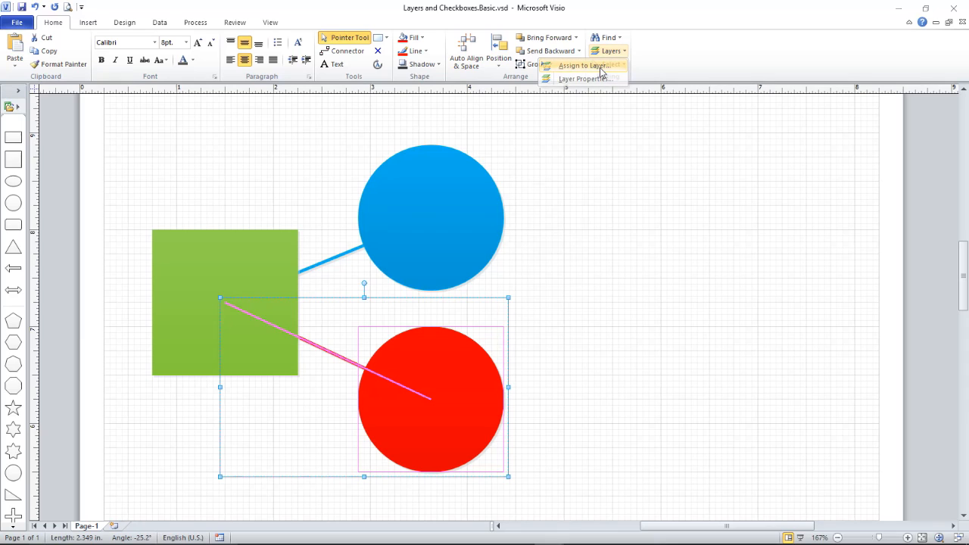
click(583, 66)
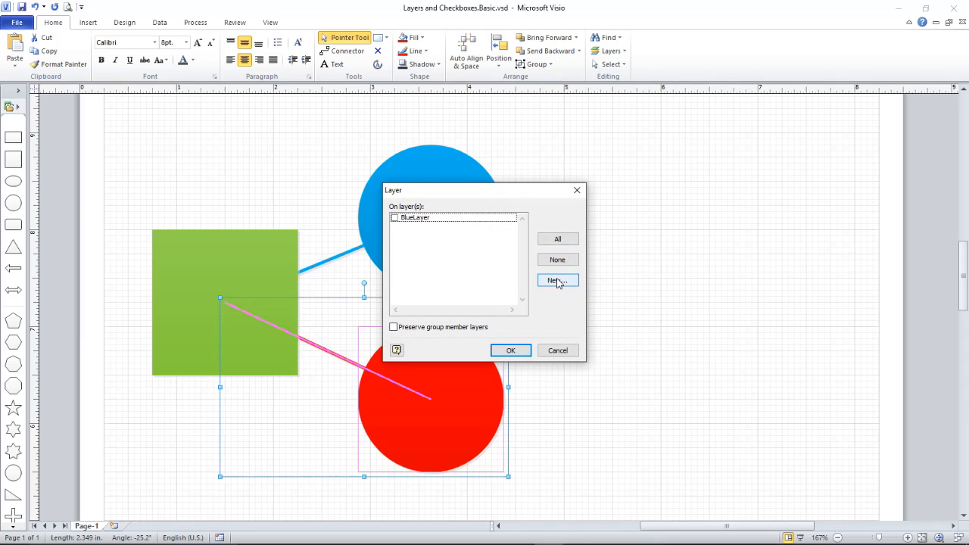
click(558, 281)
text(RedLa)
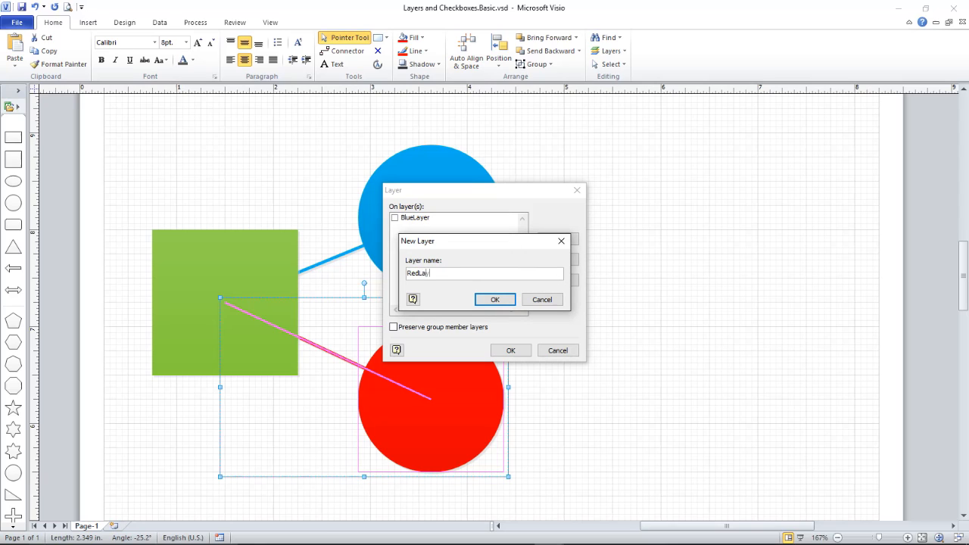
text(er)
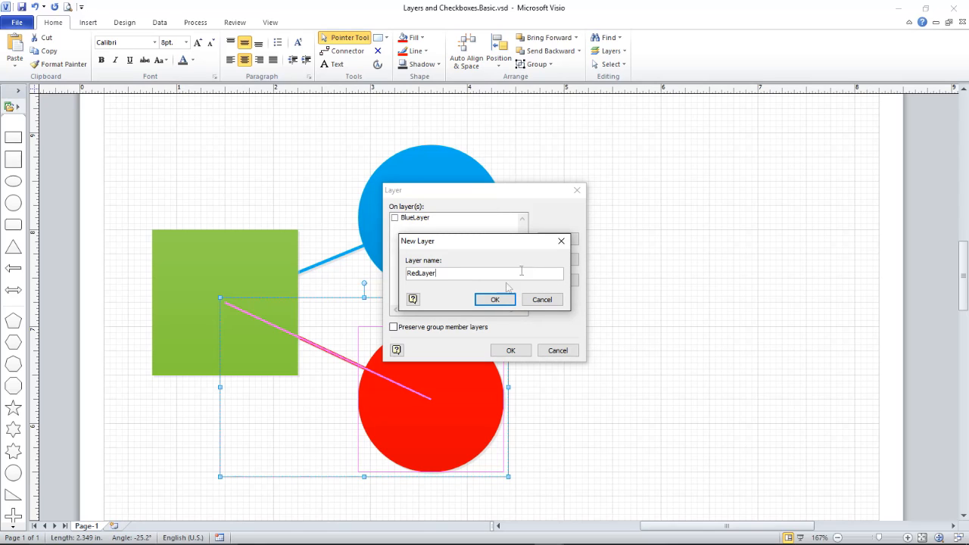
click(494, 300)
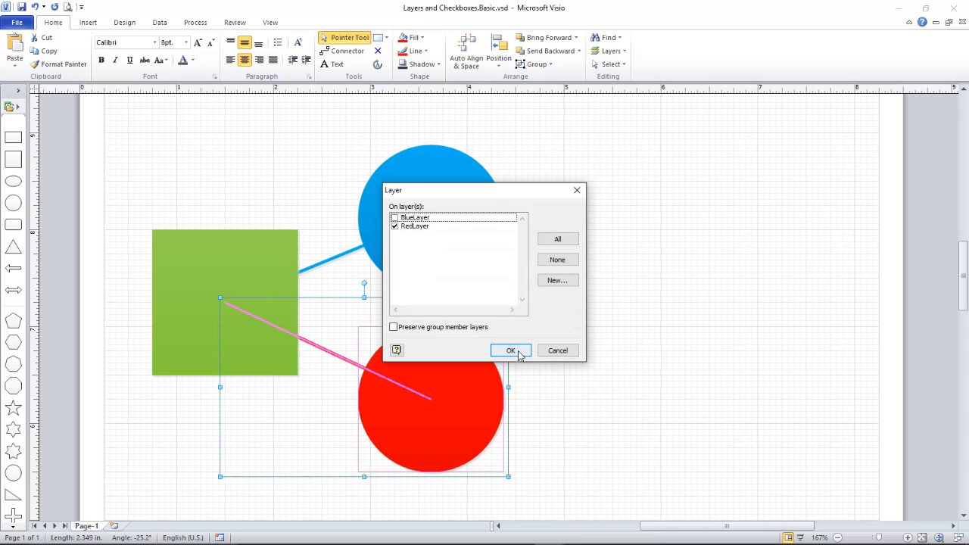
click(511, 350)
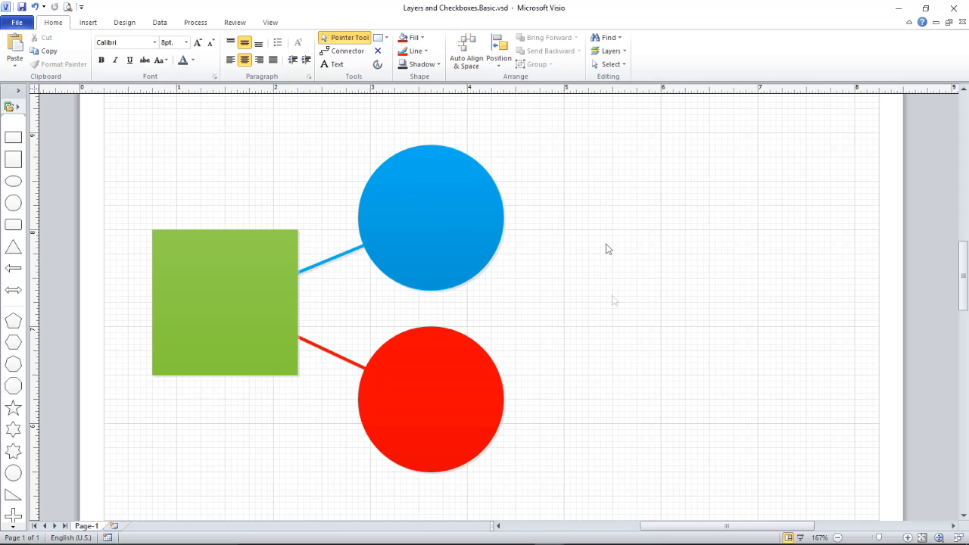
mouse_move(612, 249)
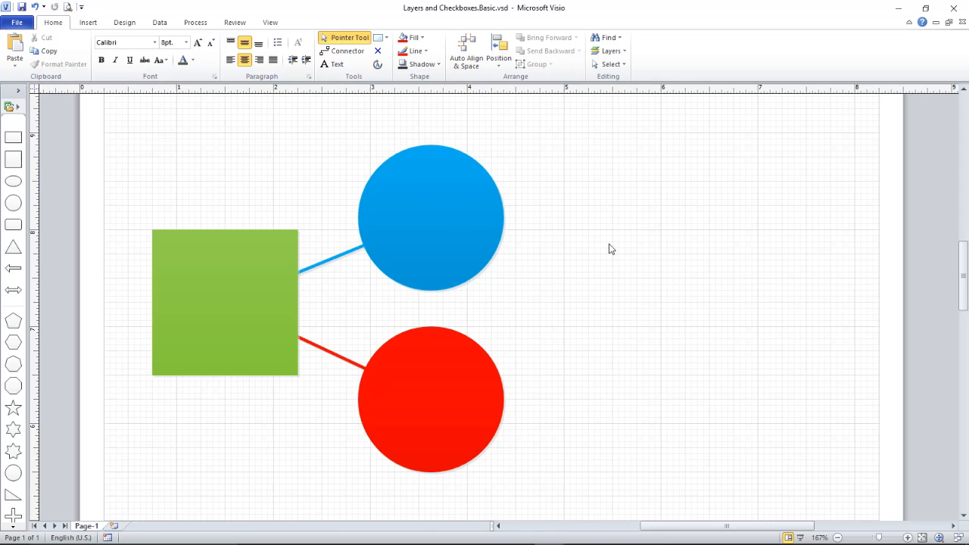
click(611, 52)
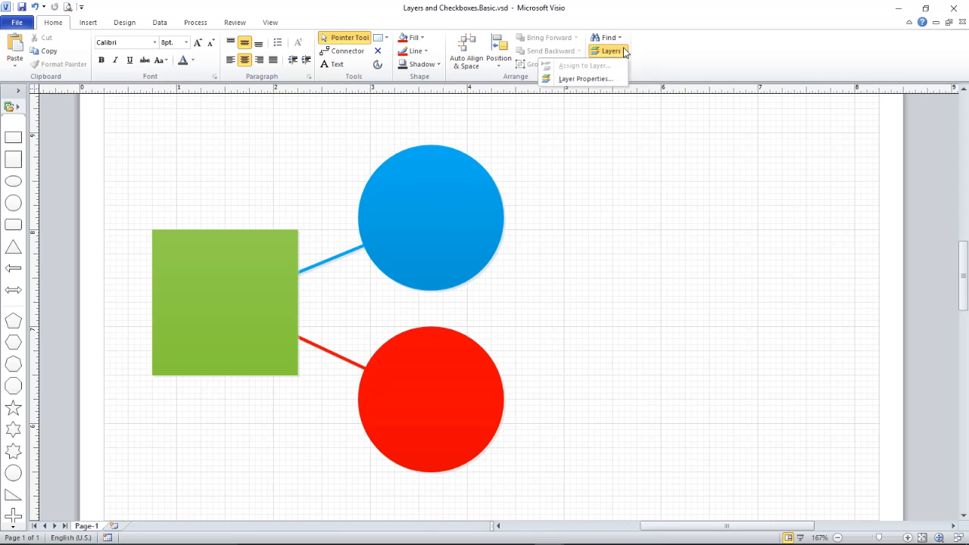
click(584, 79)
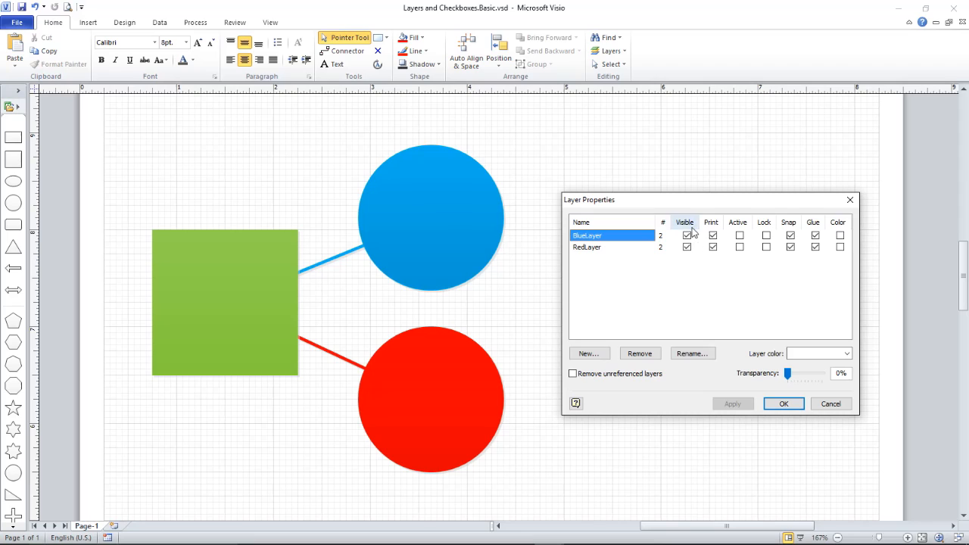
click(686, 249)
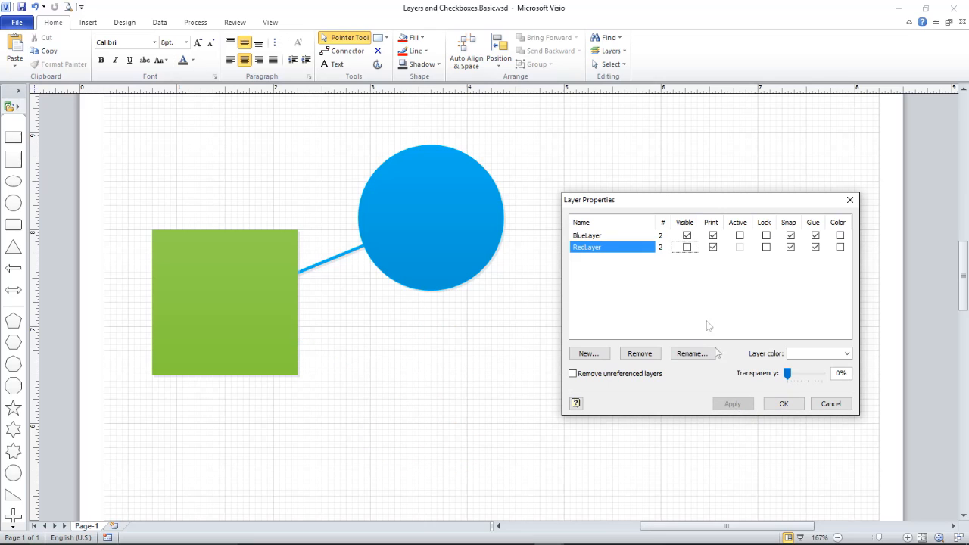
click(598, 236)
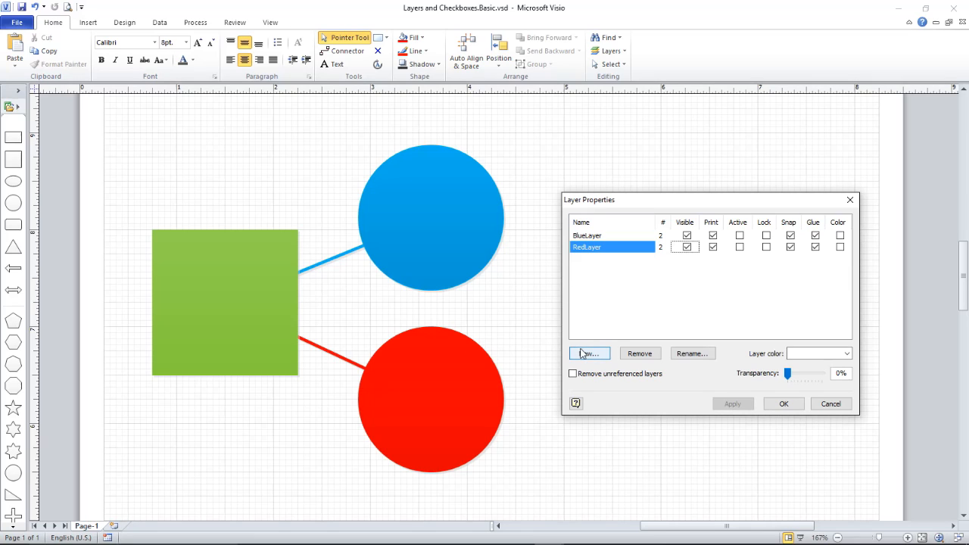
mouse_move(583, 347)
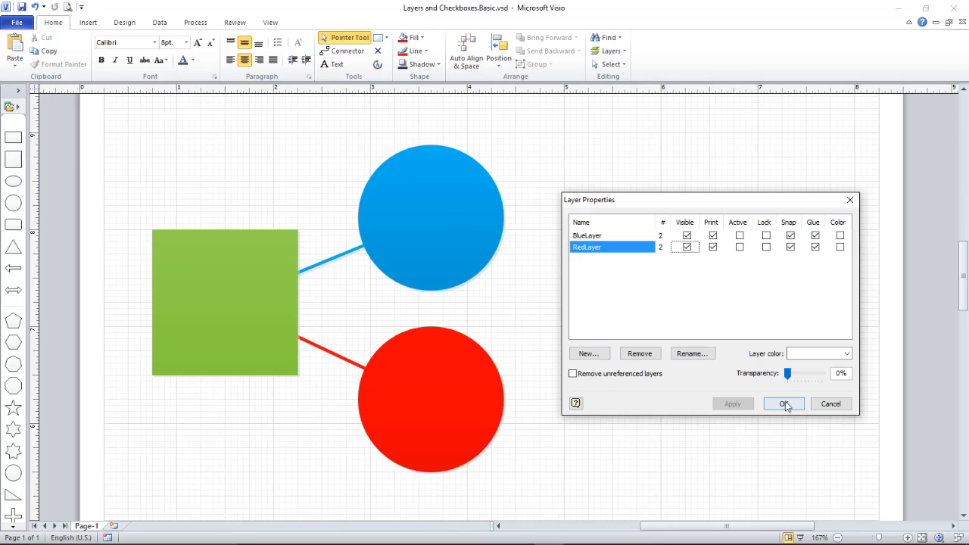
click(784, 403)
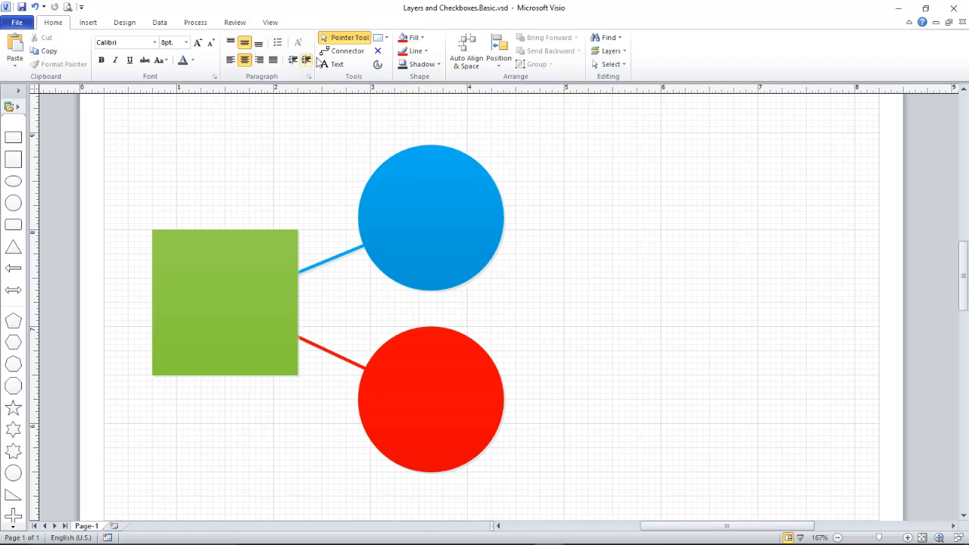
mouse_move(327, 79)
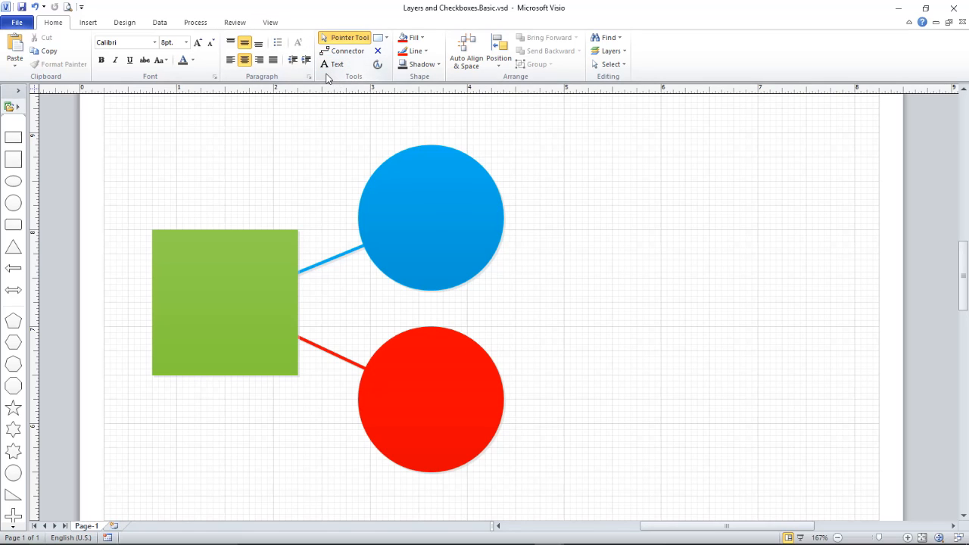
Step: Enable the Developer tab through Customize the Ribbon under Main Tabs
right_click(330, 78)
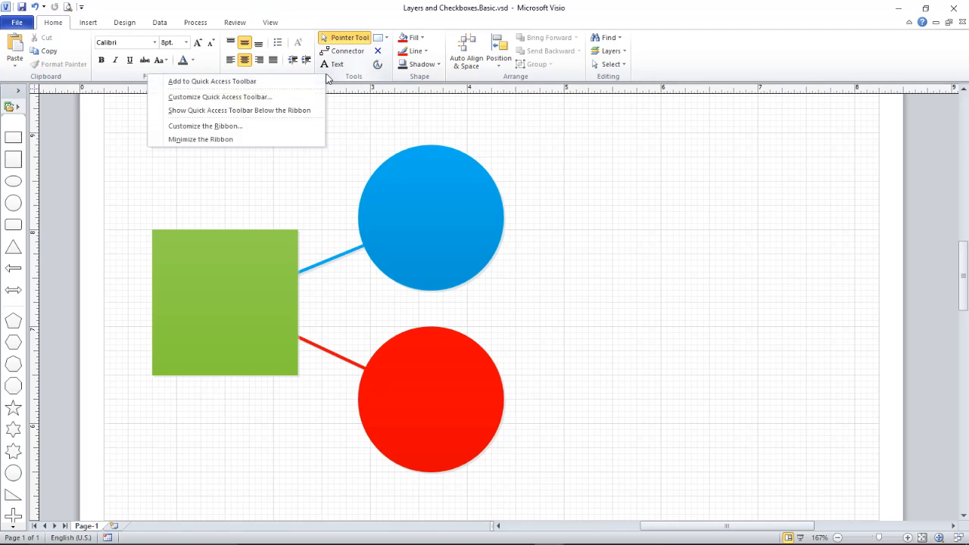
mouse_move(234, 127)
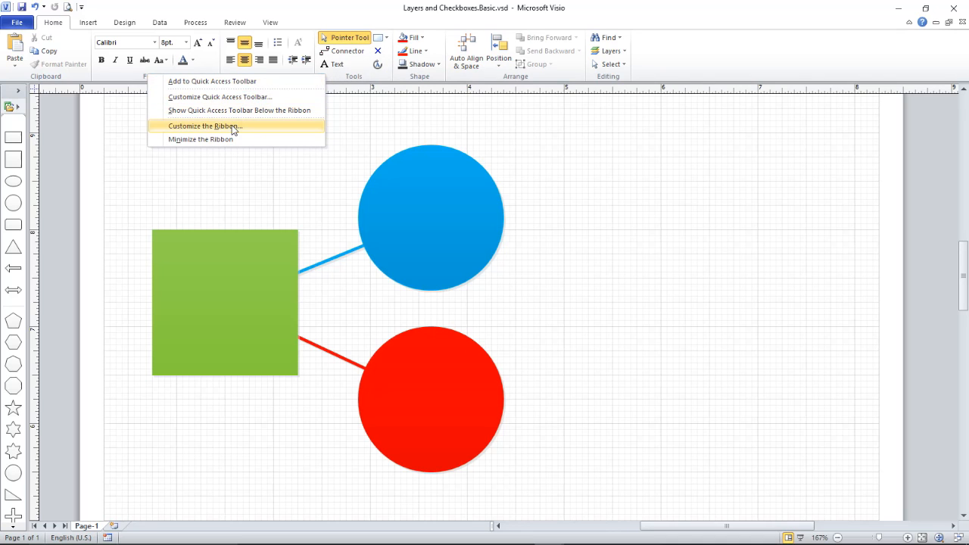
click(203, 125)
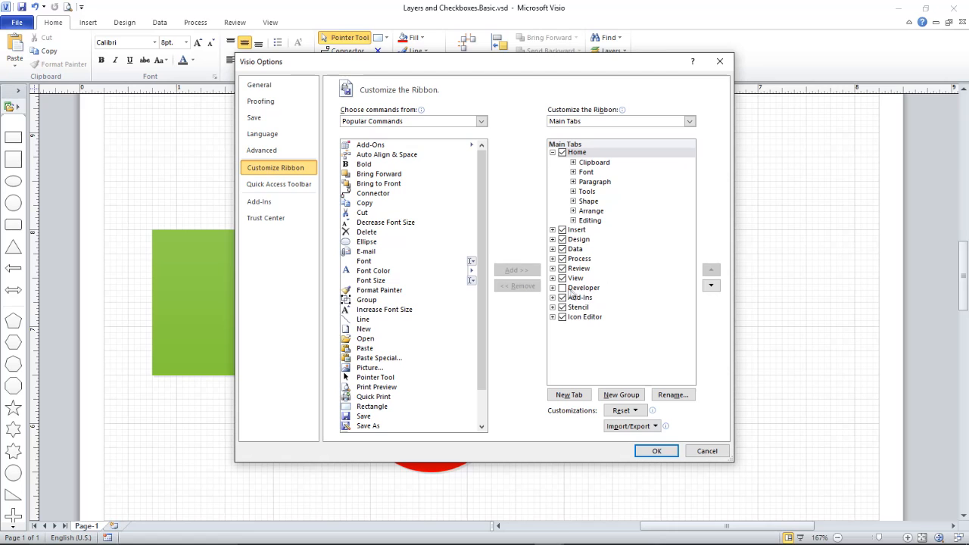
click(583, 288)
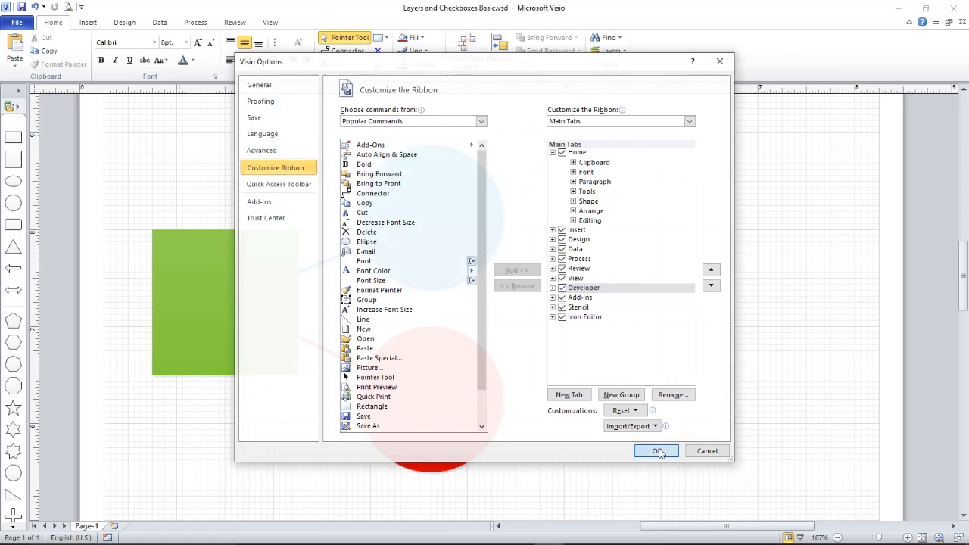
click(657, 451)
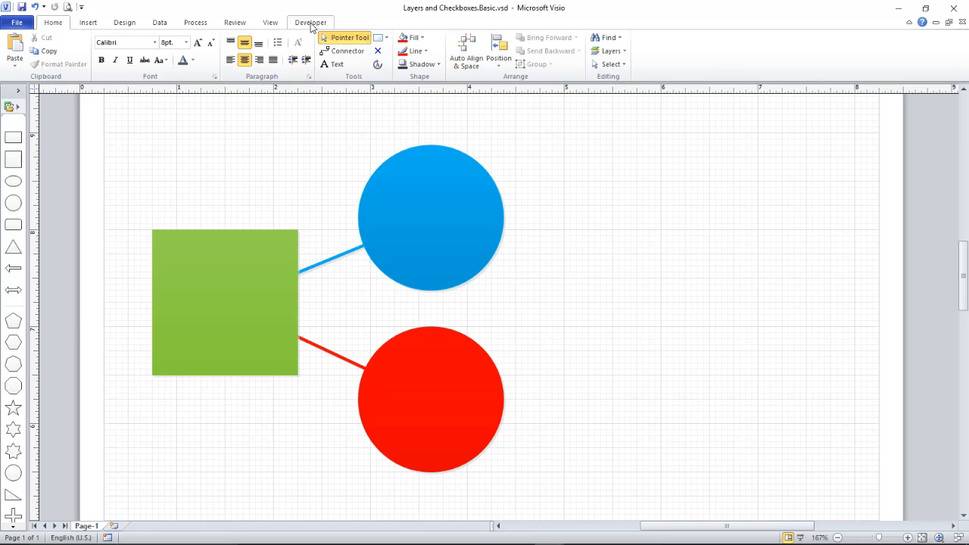
Step: In Design Mode, insert an ActiveX CheckBox and move it beside the blue circle
click(310, 22)
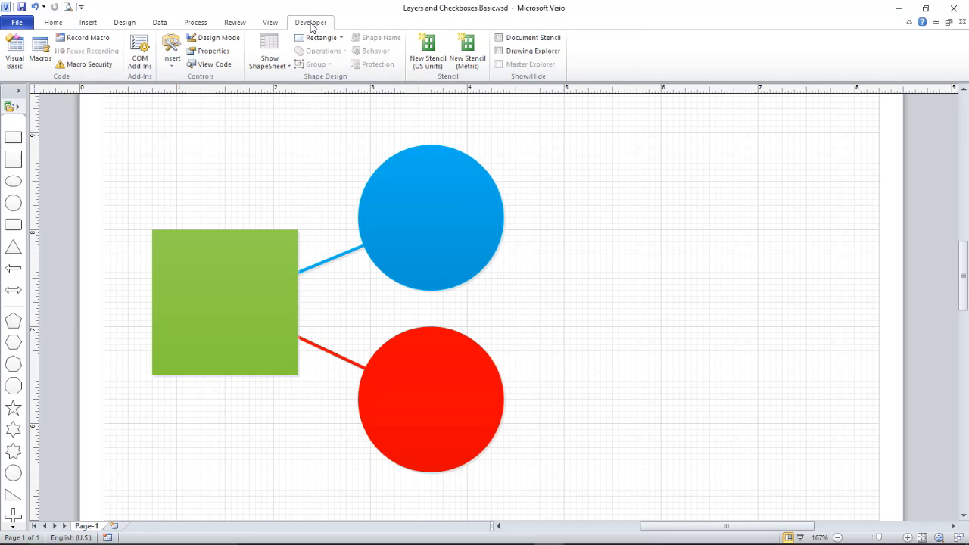
mouse_move(215, 37)
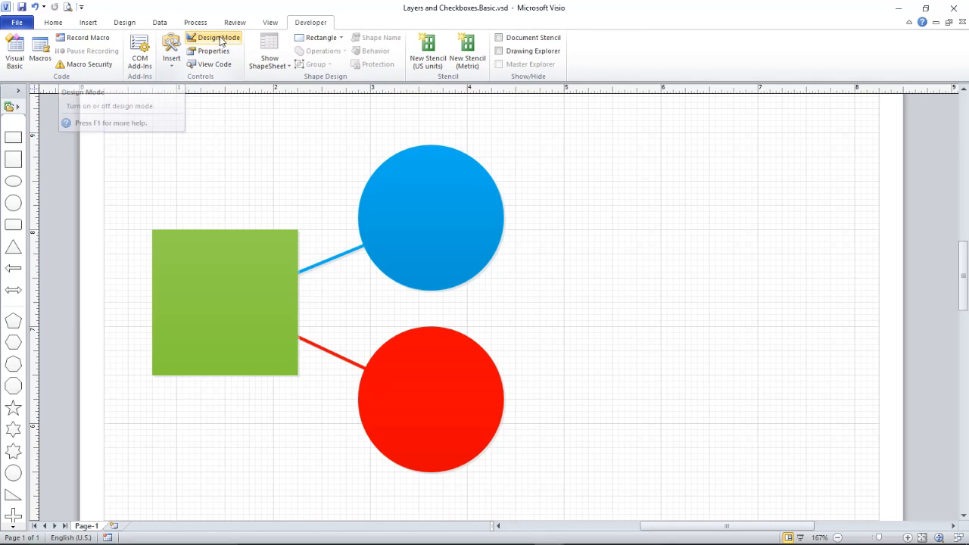
click(215, 38)
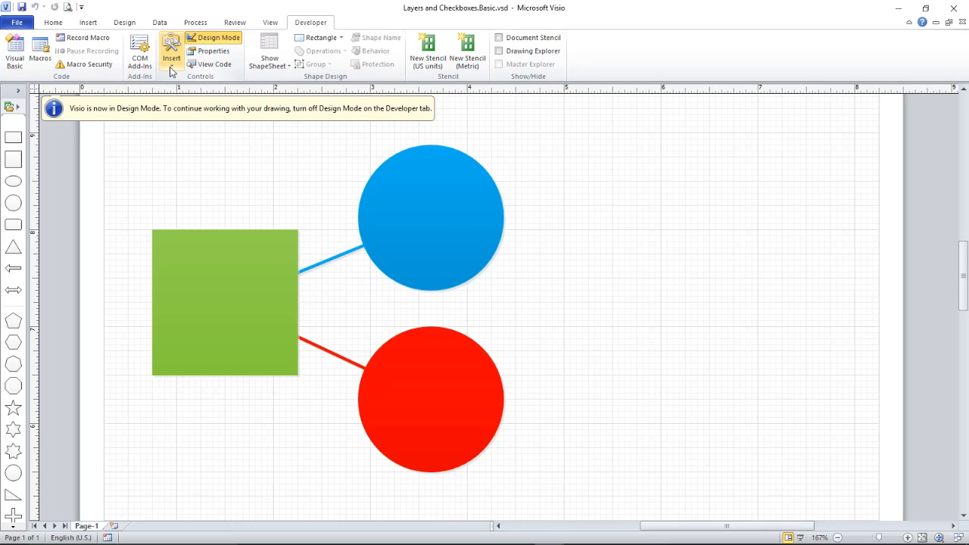
click(171, 57)
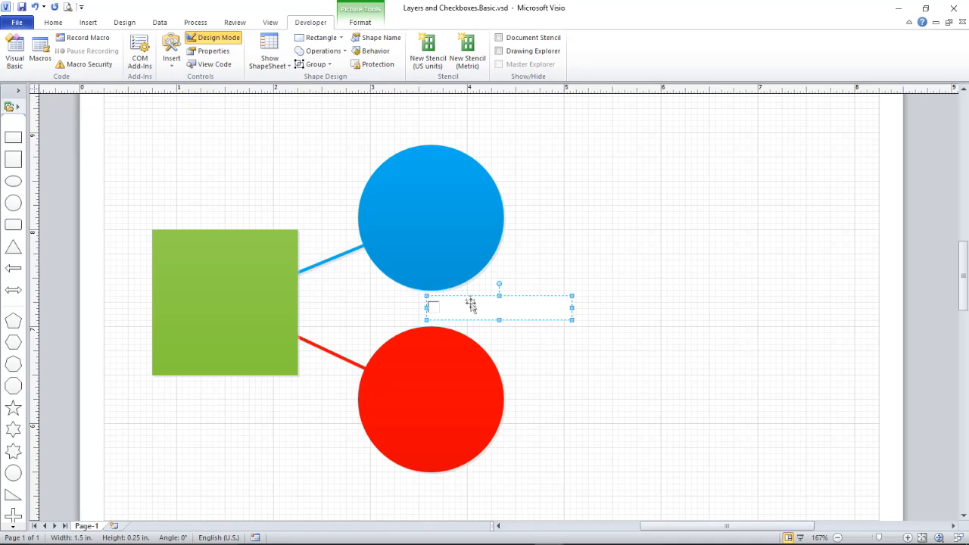
mouse_move(467, 312)
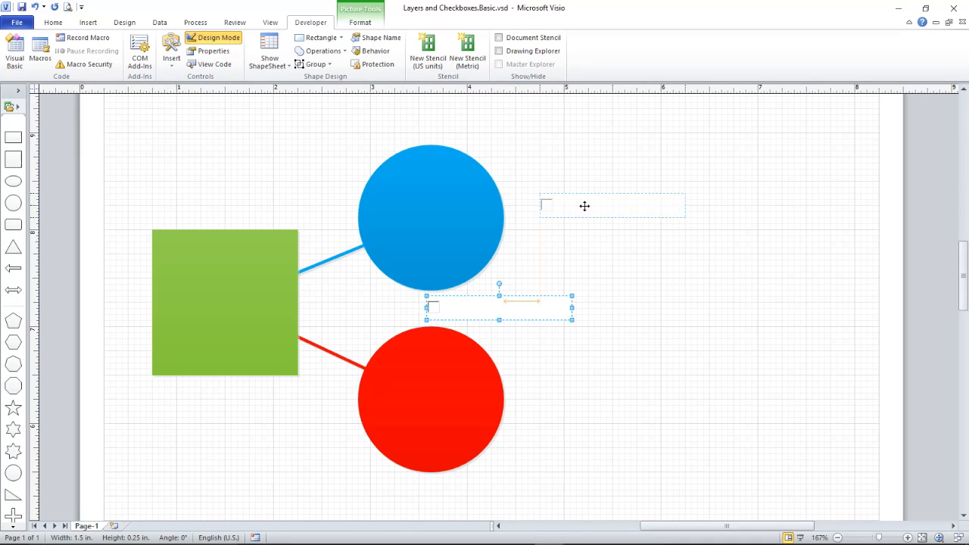
drag(499, 306, 611, 218)
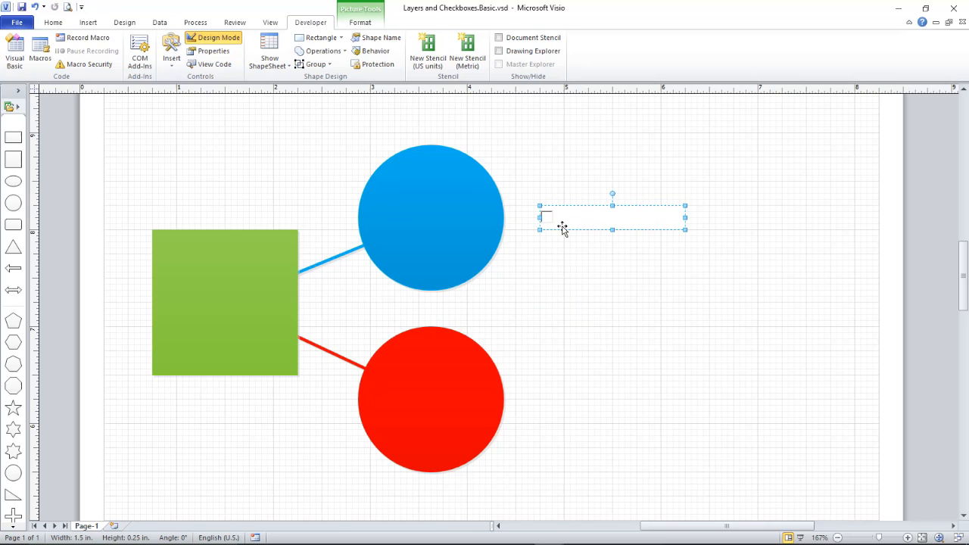
mouse_move(638, 224)
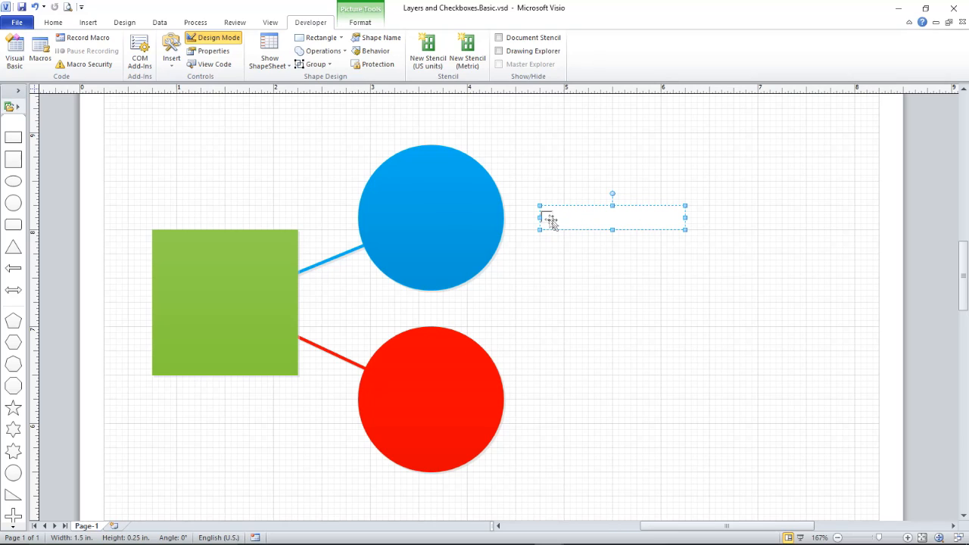
mouse_move(547, 221)
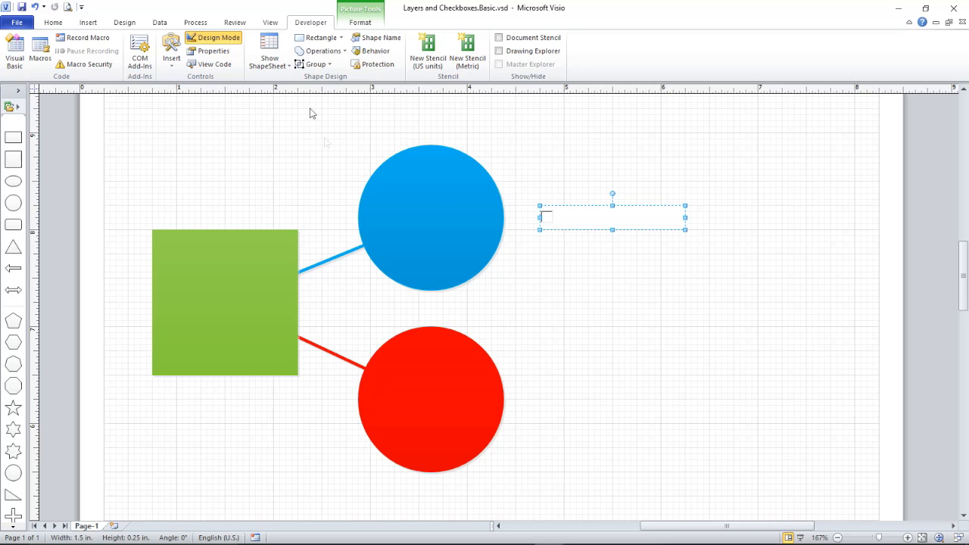
mouse_move(213, 52)
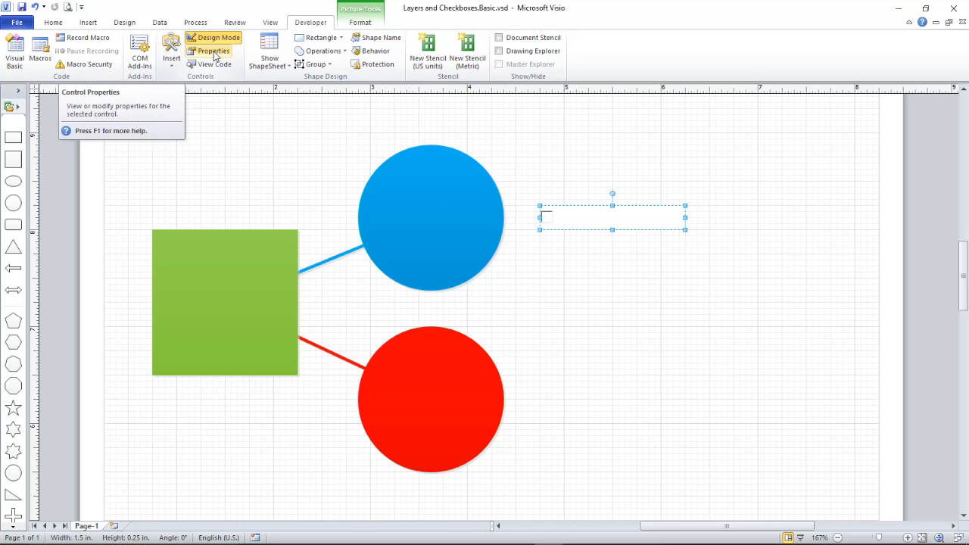
Step: Set the checkbox's (Name) to BlueCheckBox, Caption to BLUE ON and Value to True
click(212, 51)
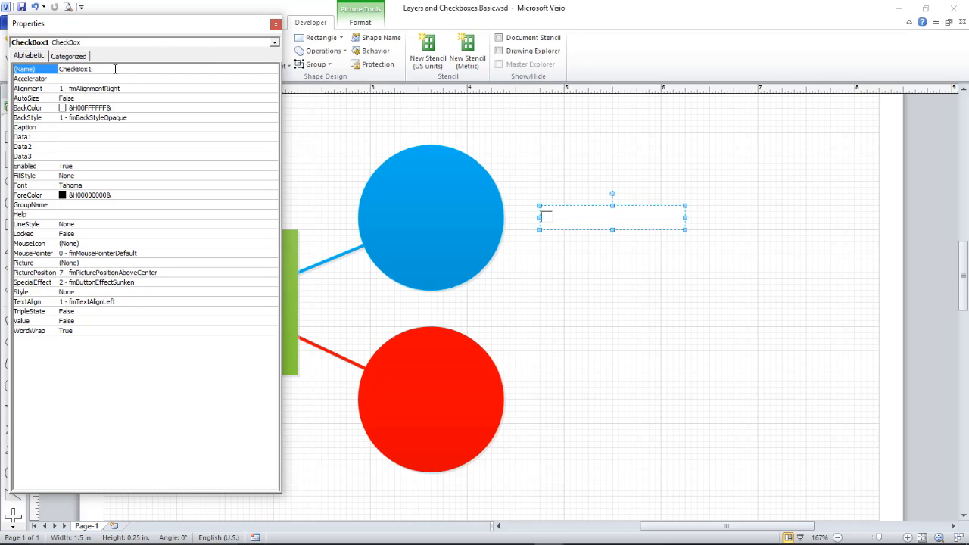
key(Backspace)
text(Blue)
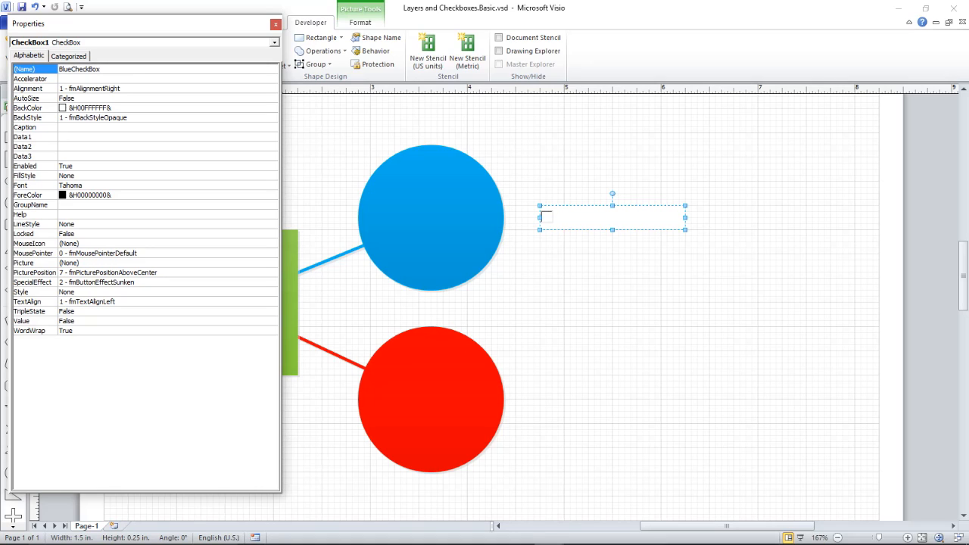
click(24, 128)
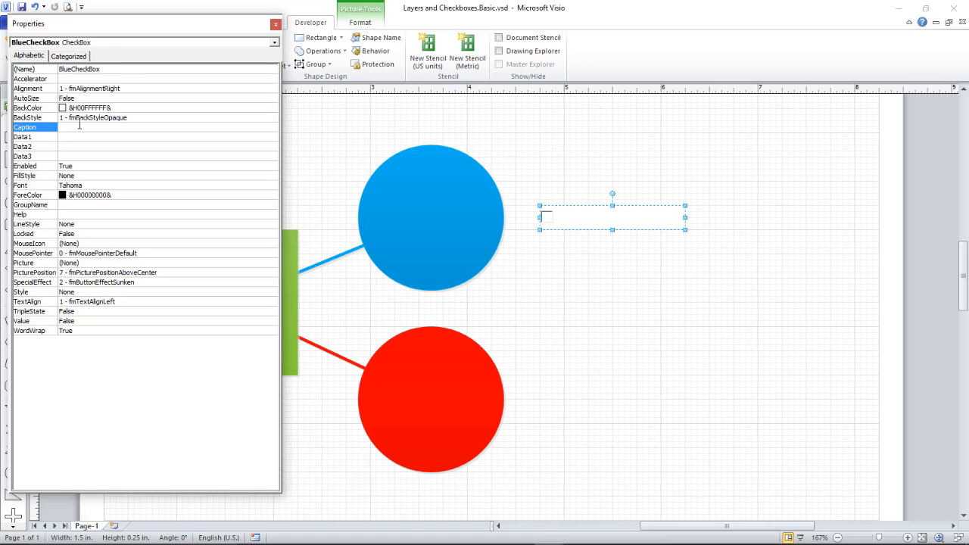
text(BLUE ON)
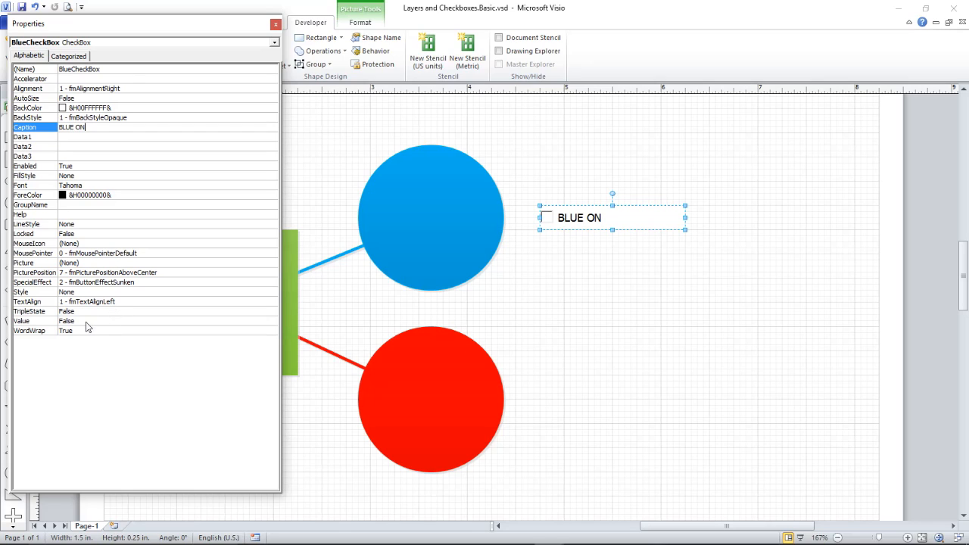
click(22, 321)
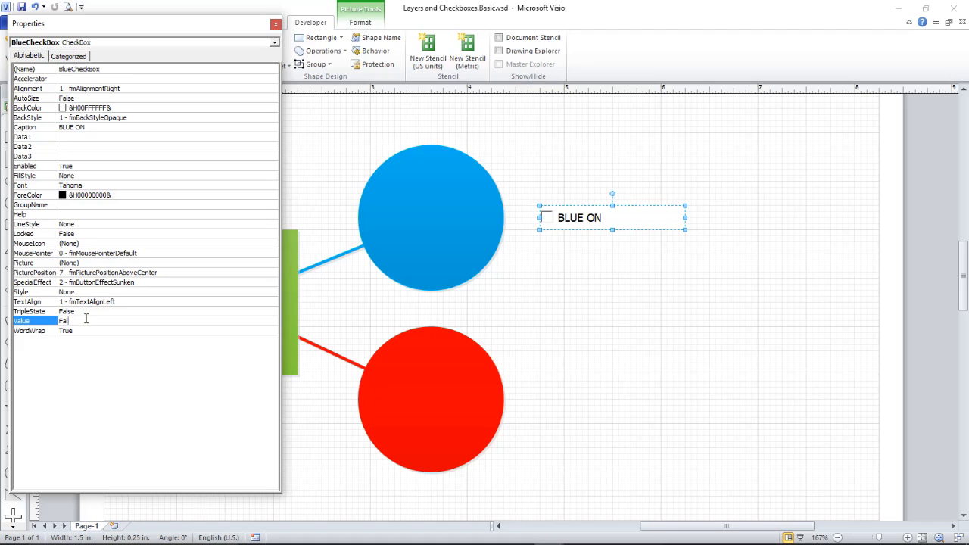
text(True)
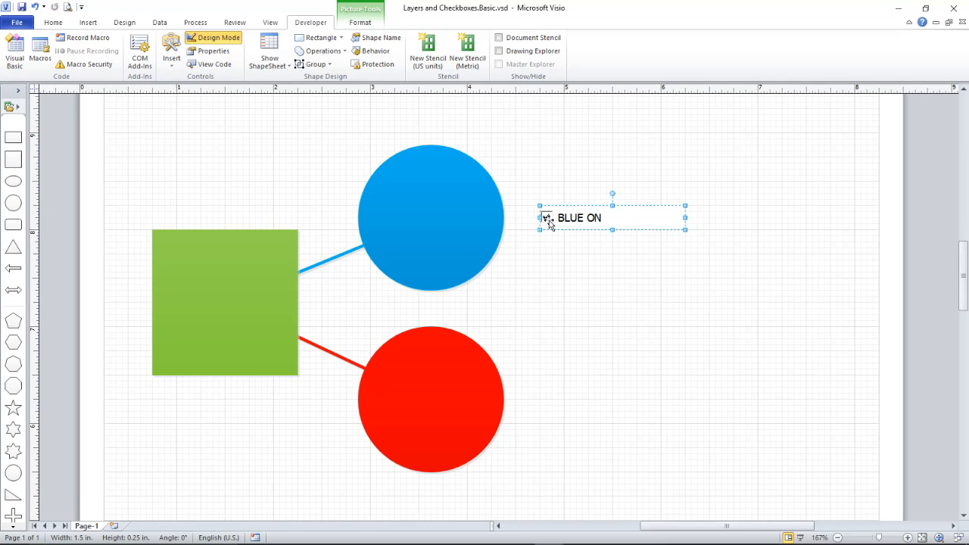
click(545, 218)
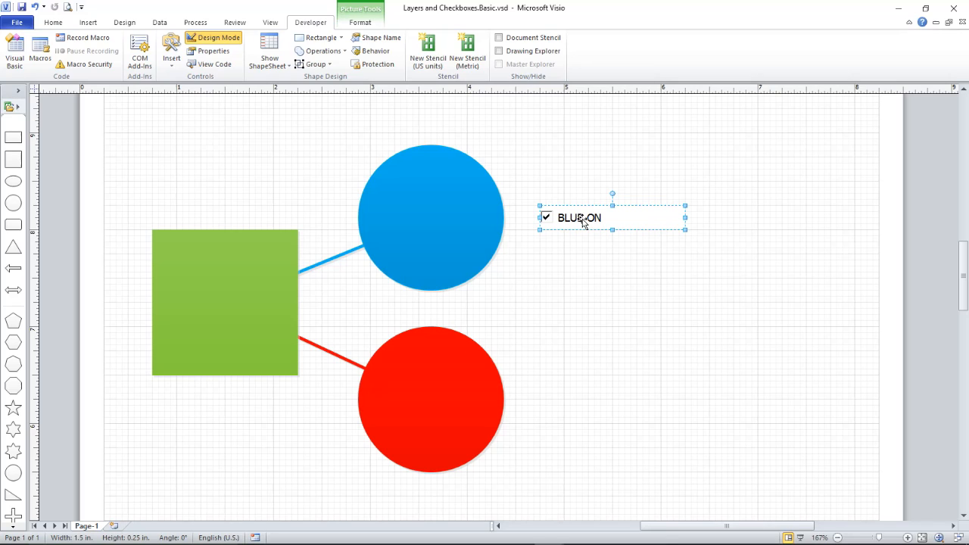
Step: Copy the BLUE ON checkbox and paste the copy beside the red circle
right_click(578, 218)
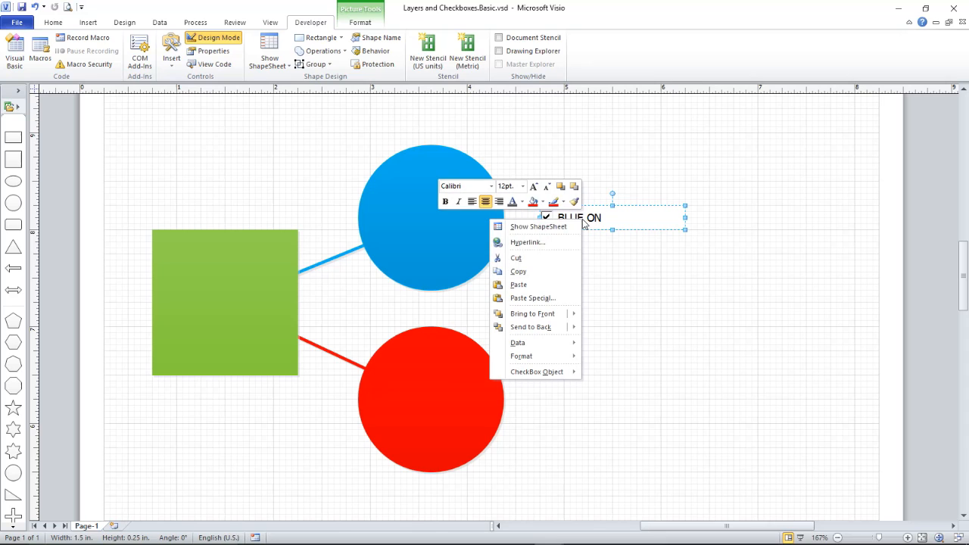
click(581, 357)
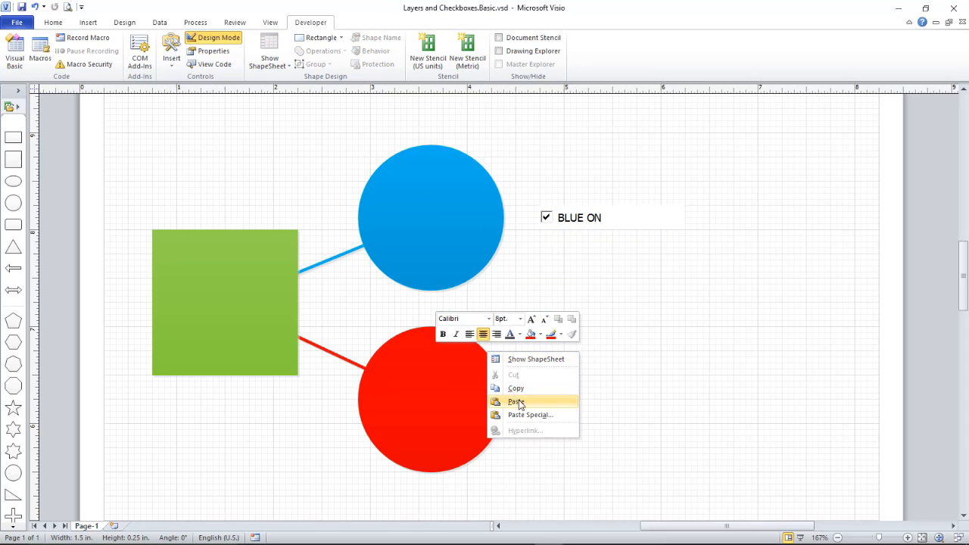
click(515, 401)
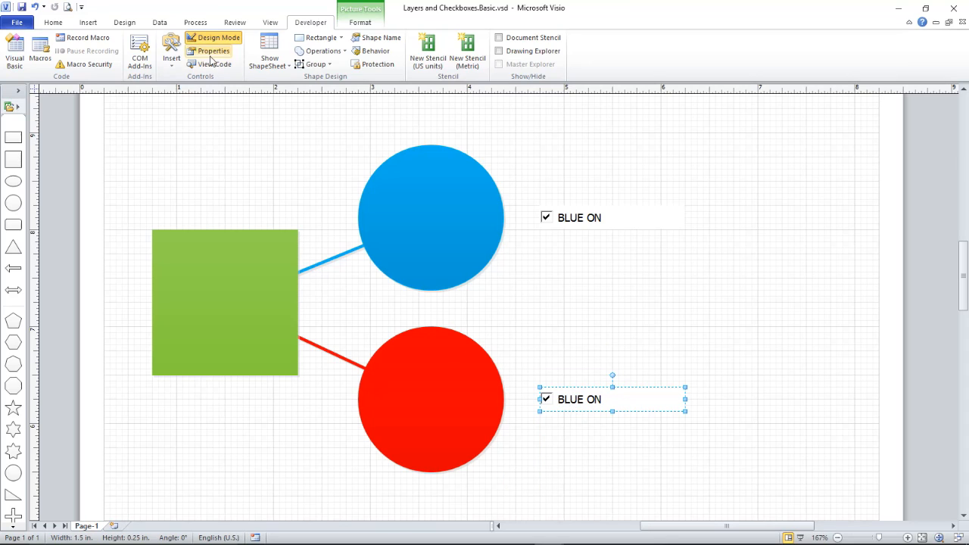
Step: Edit the copied checkbox's properties so its caption reads RED ON
click(213, 51)
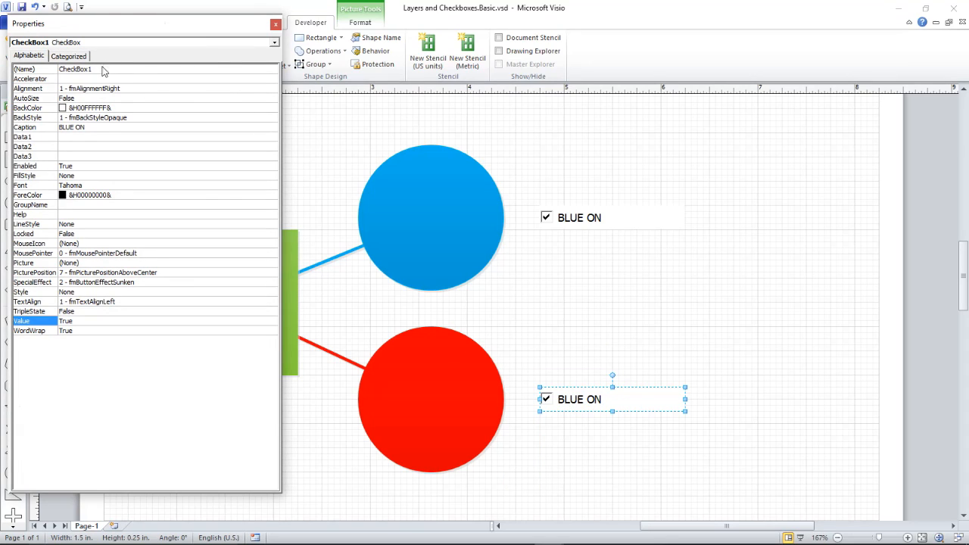
click(74, 68)
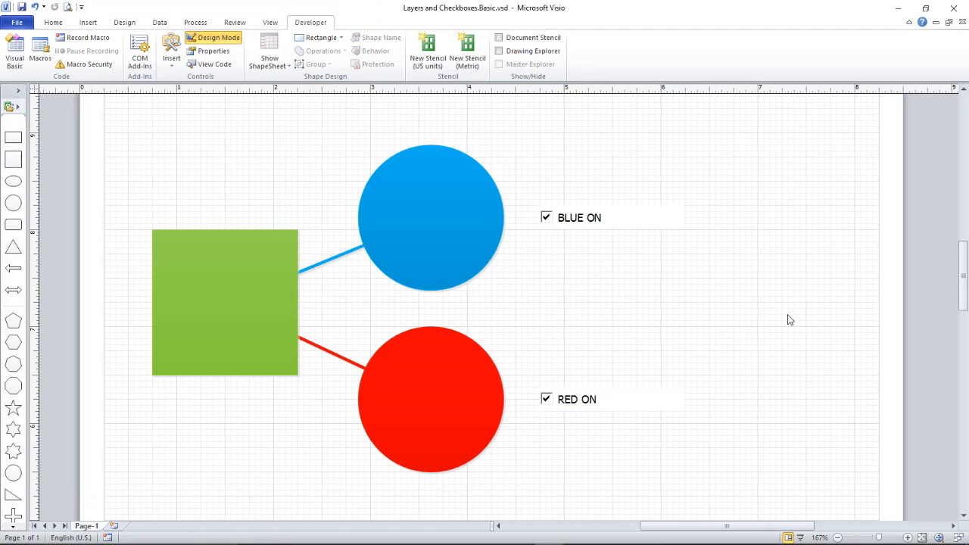
mouse_move(696, 318)
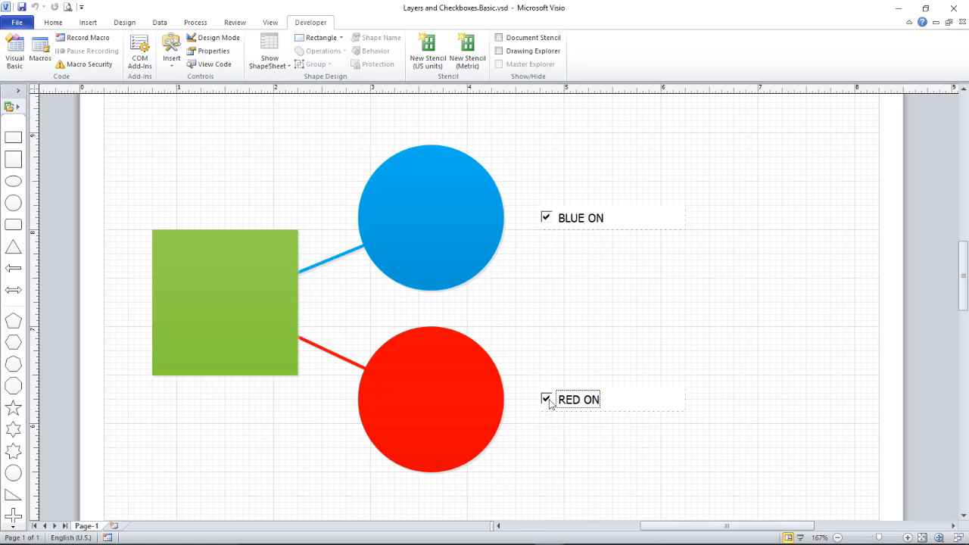
mouse_move(557, 302)
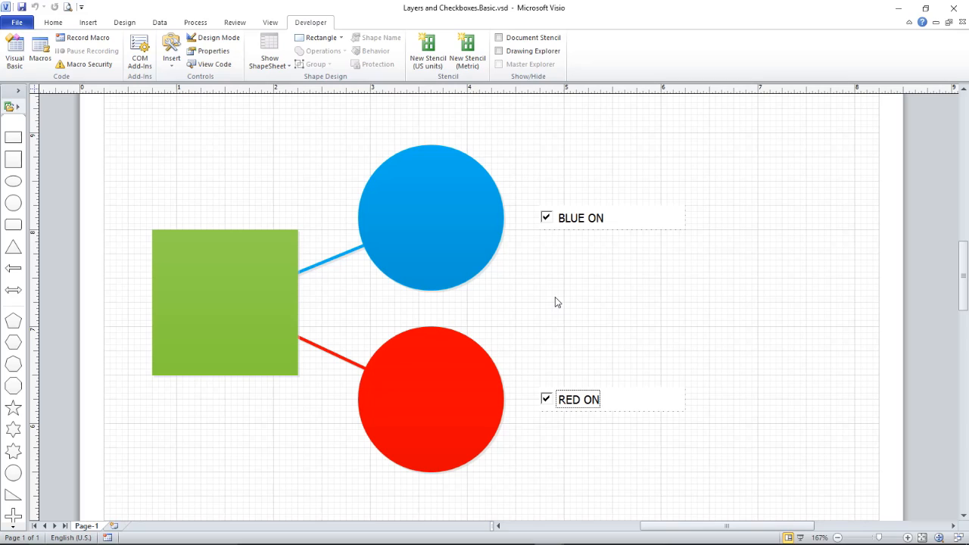
mouse_move(557, 294)
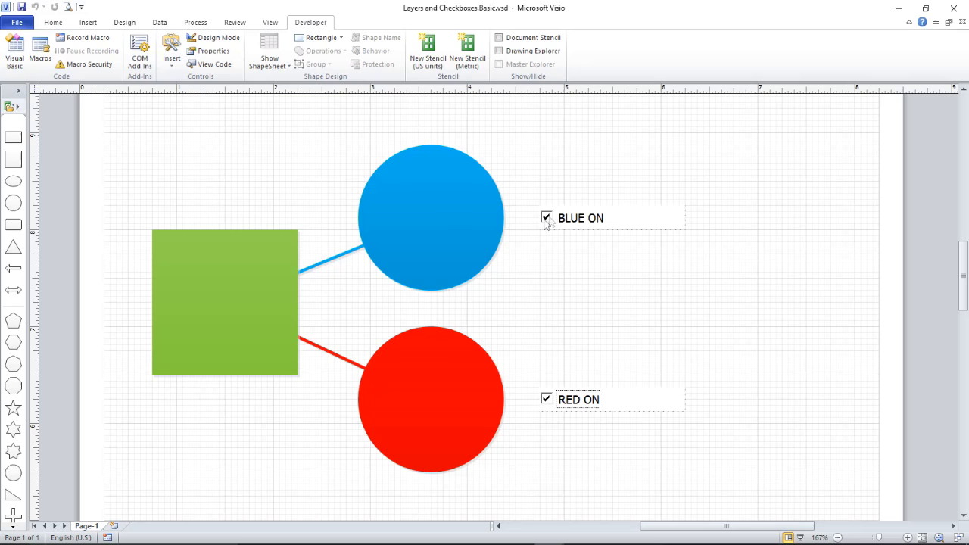
mouse_move(452, 290)
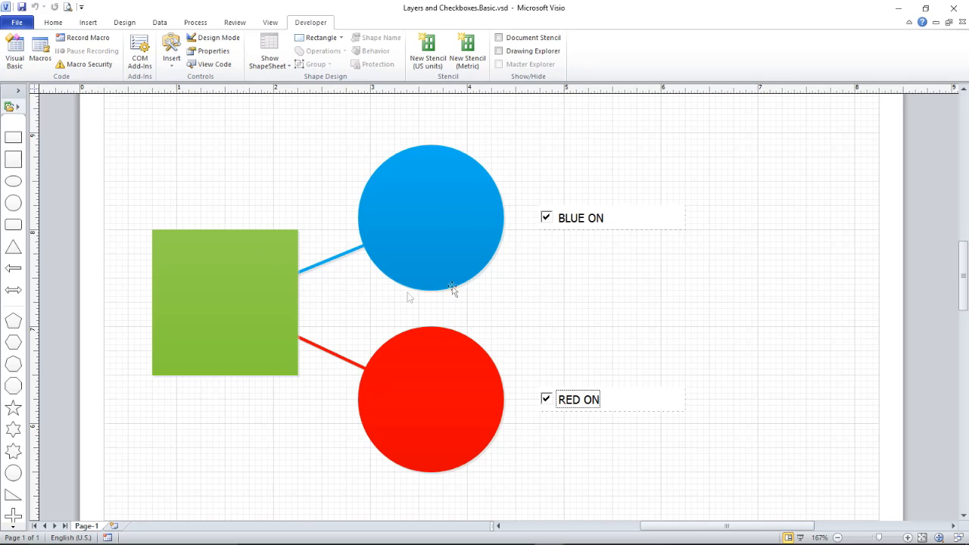
mouse_move(241, 273)
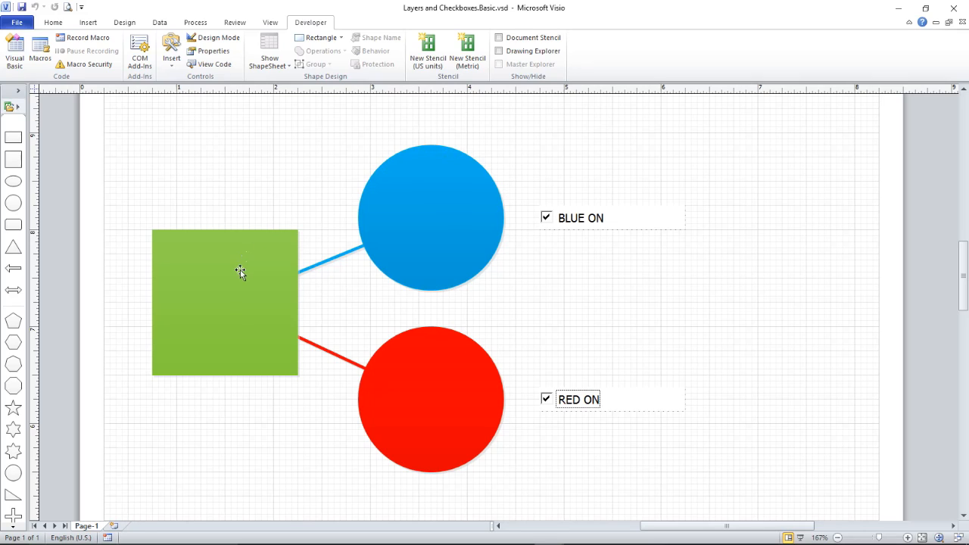
mouse_move(449, 200)
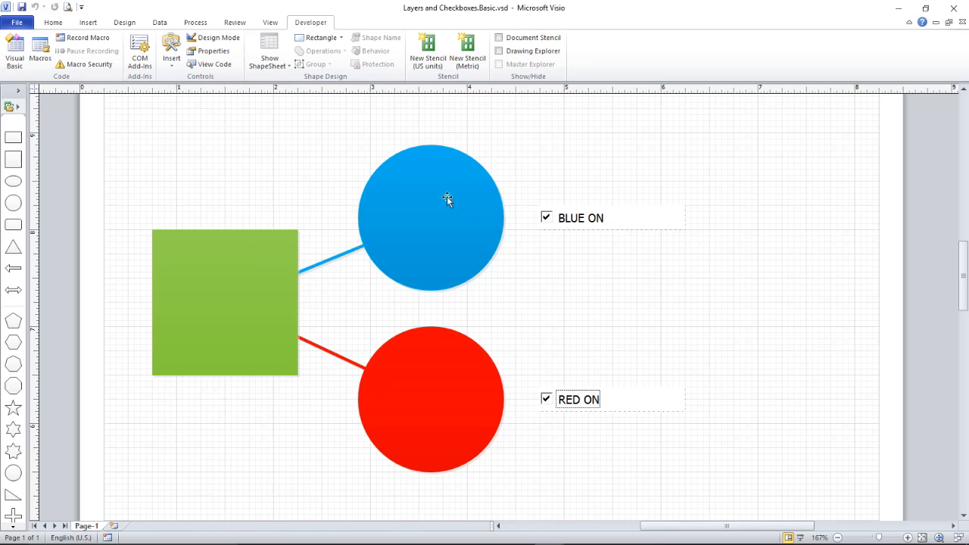
mouse_move(593, 291)
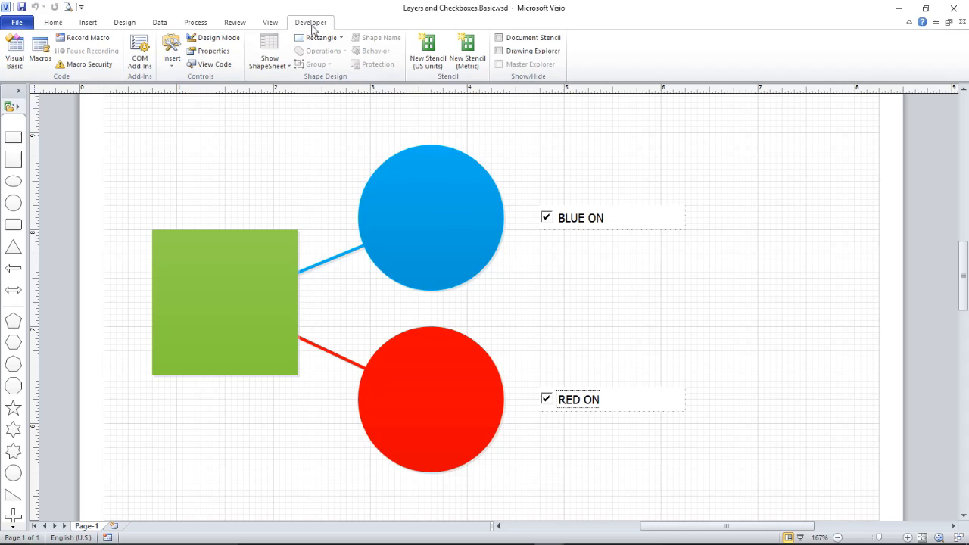
mouse_move(112, 48)
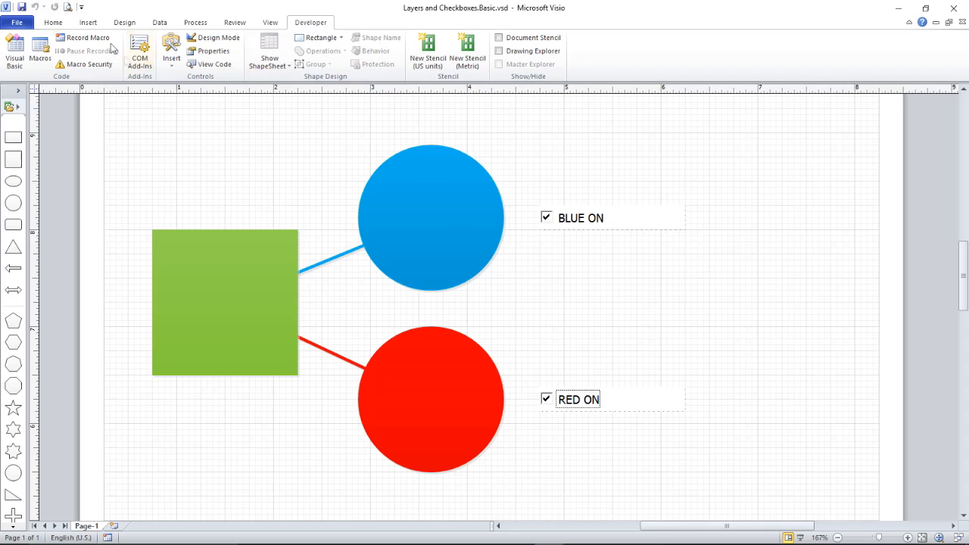
mouse_move(85, 38)
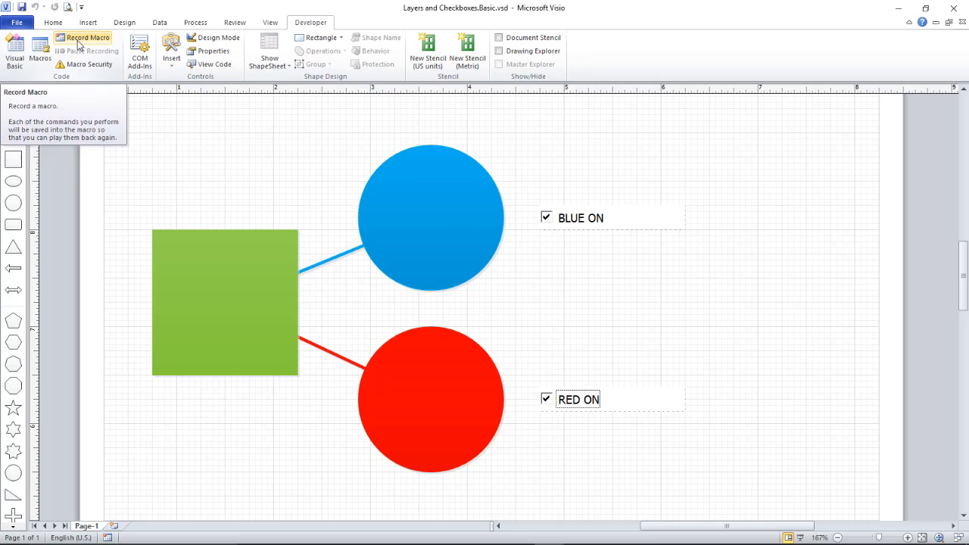
Step: Begin recording a macro named LayerToggle stored in the active document
click(88, 36)
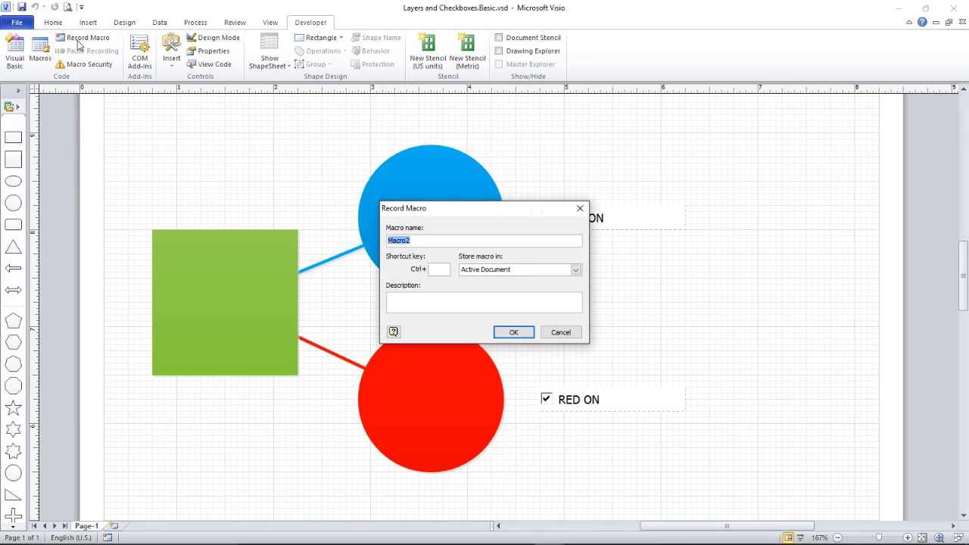
text(Layer)
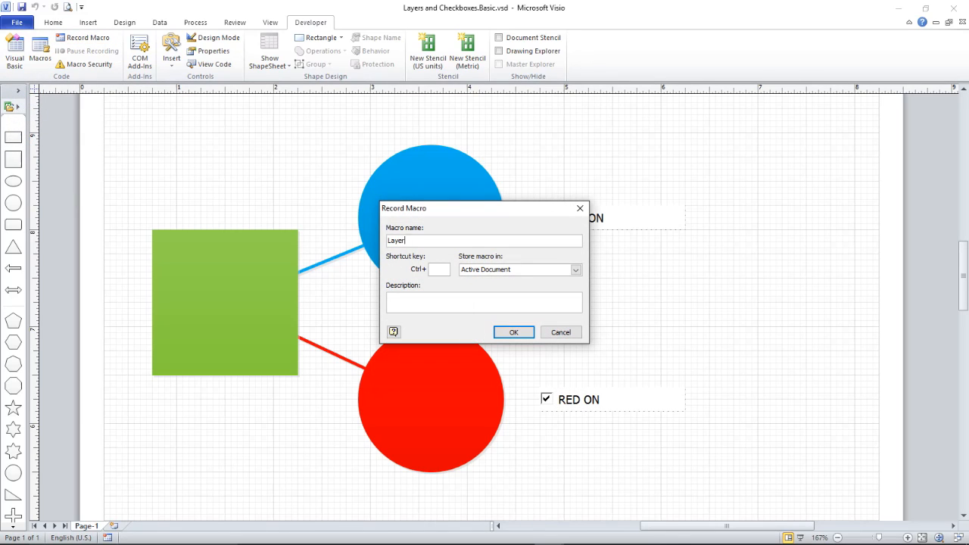
text(Toggle)
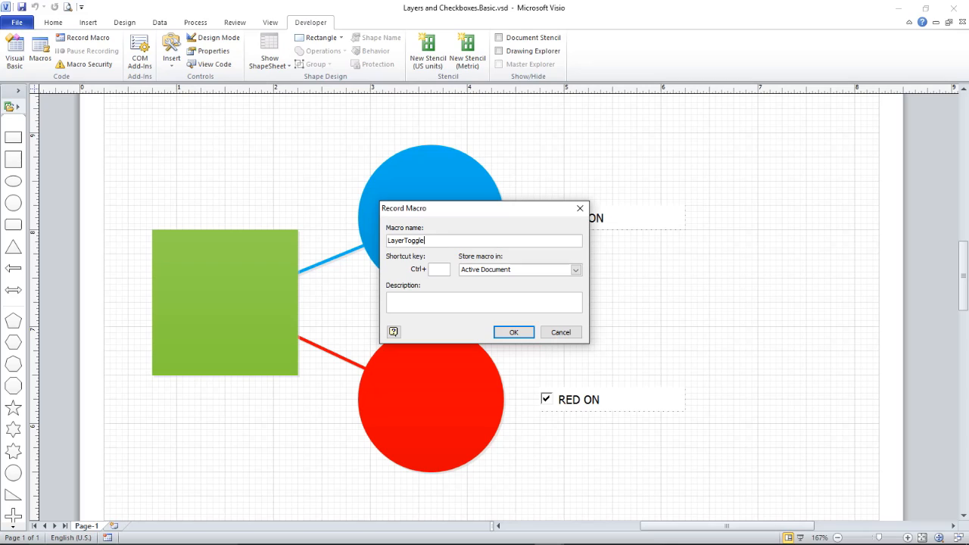
mouse_move(345, 294)
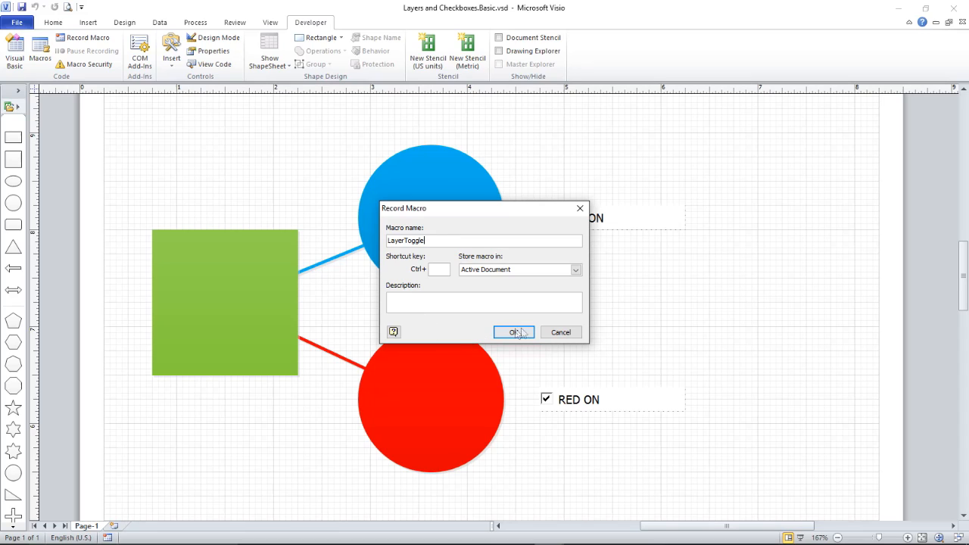
click(515, 331)
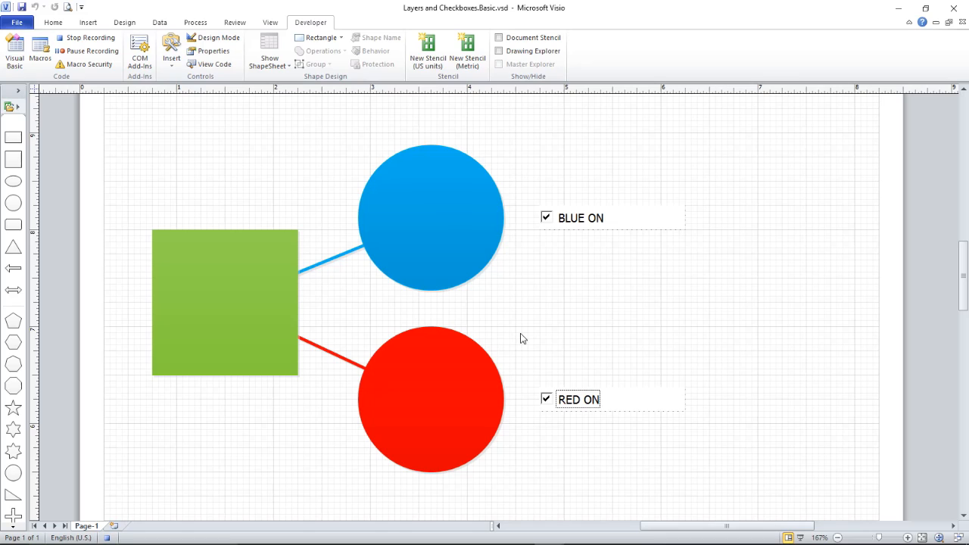
mouse_move(197, 115)
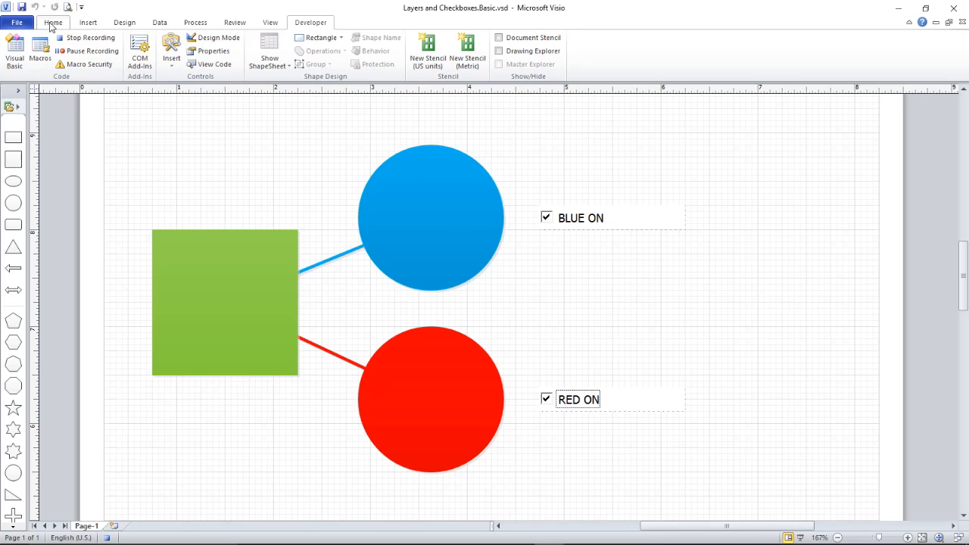
Step: Uncheck Visible for BlueLayer in Layer Properties so the blue shapes disappear
click(52, 23)
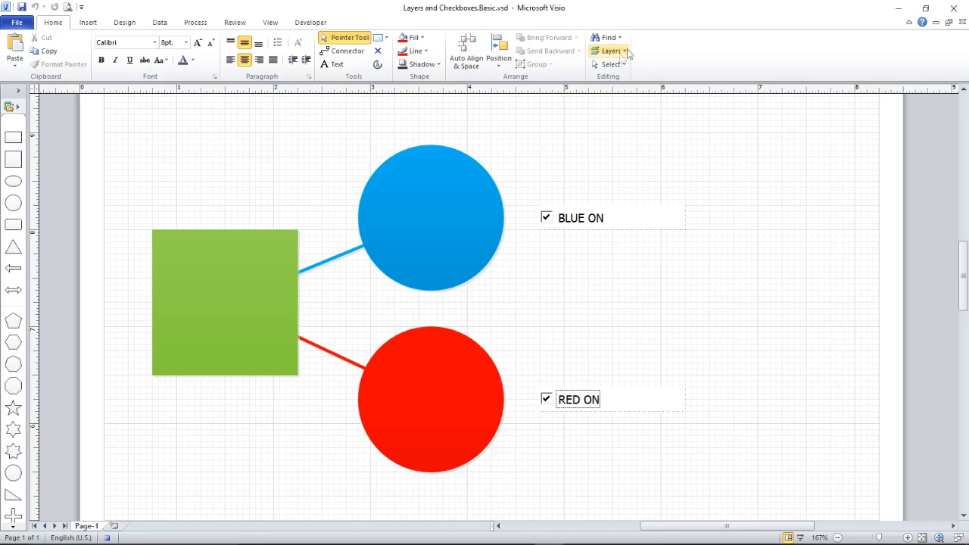
click(609, 51)
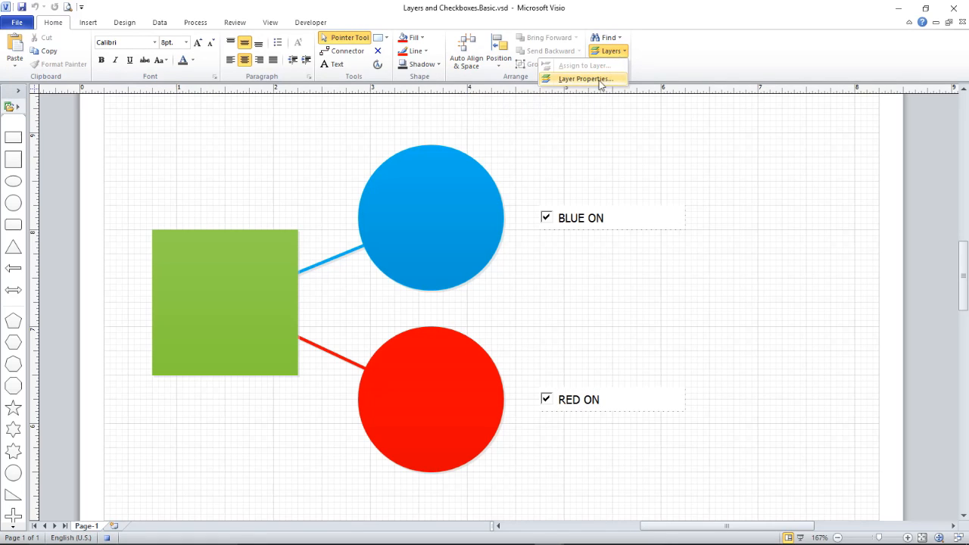
click(585, 78)
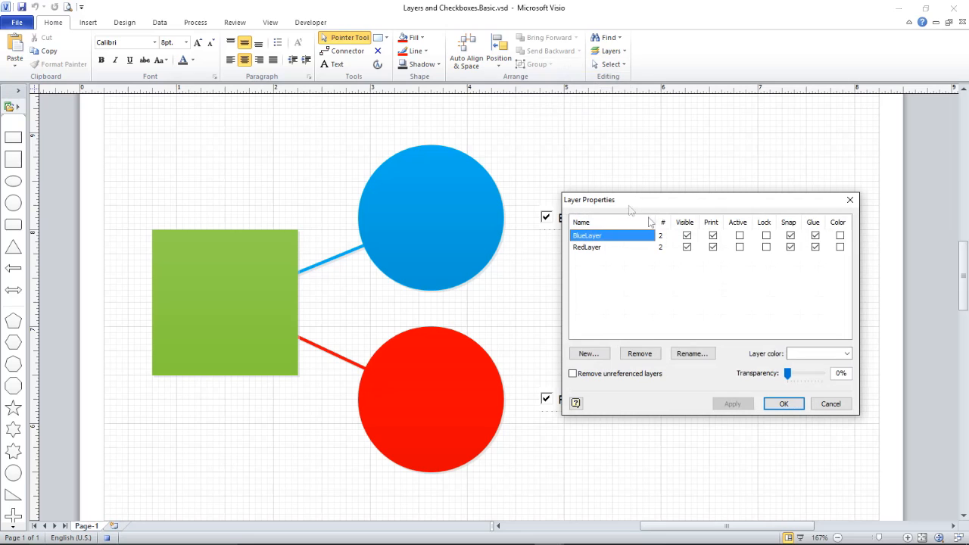
click(686, 236)
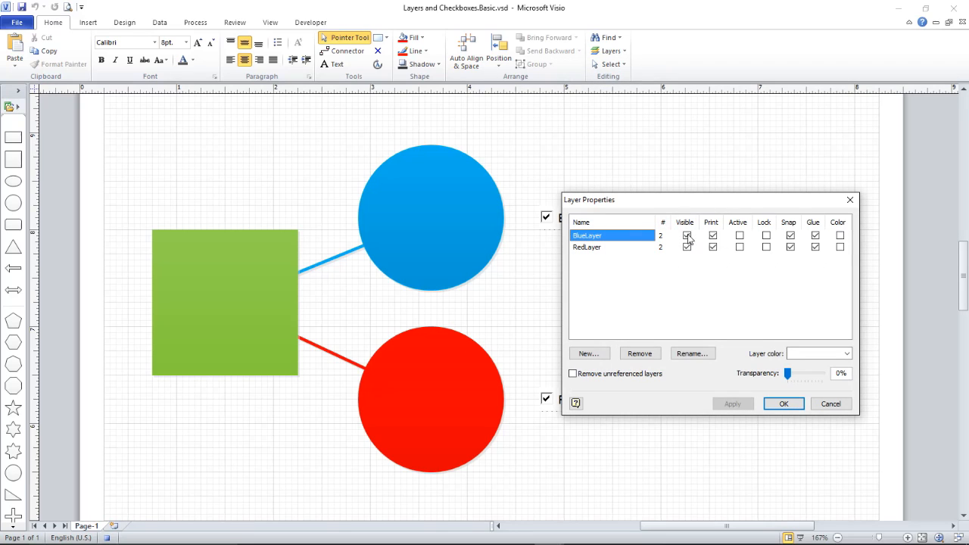
click(687, 236)
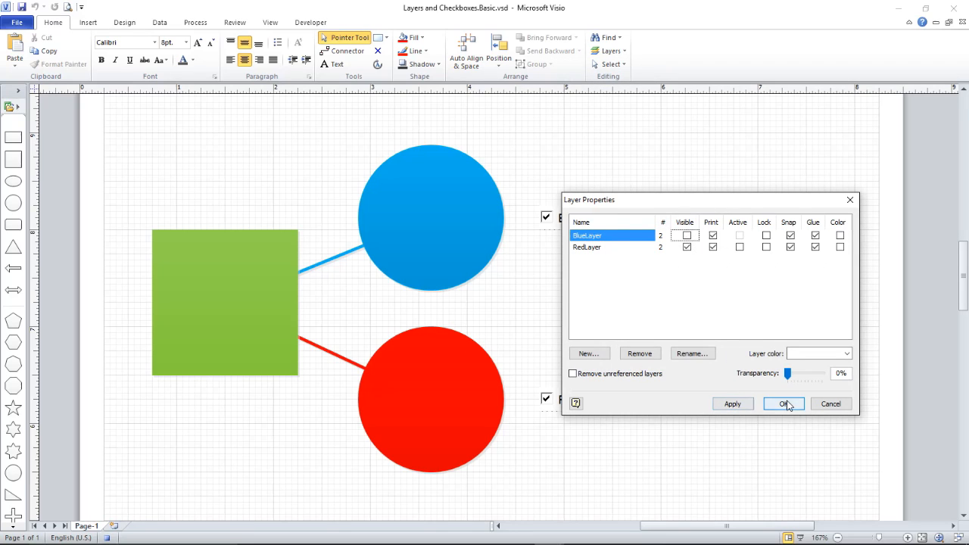
click(785, 403)
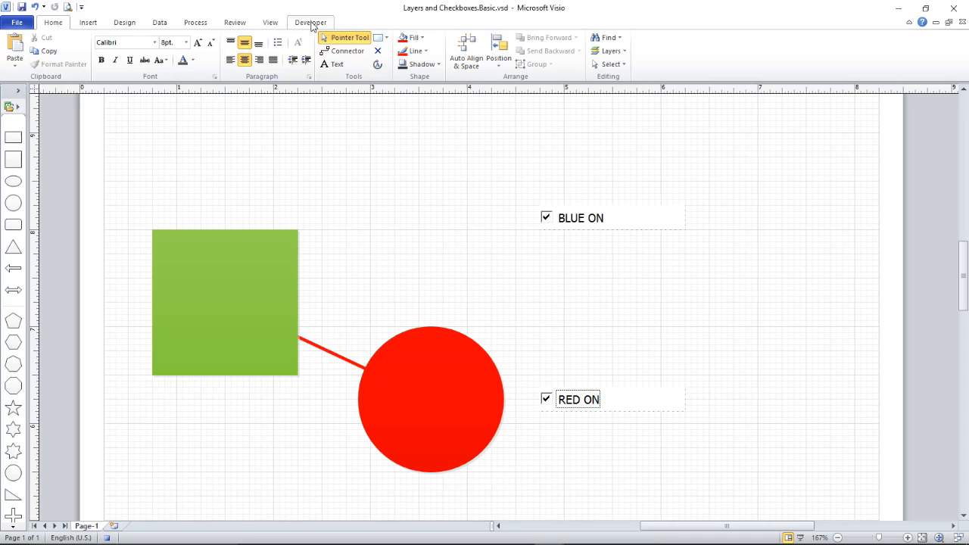
Step: Stop recording the LayerToggle macro from the Developer commands
click(309, 22)
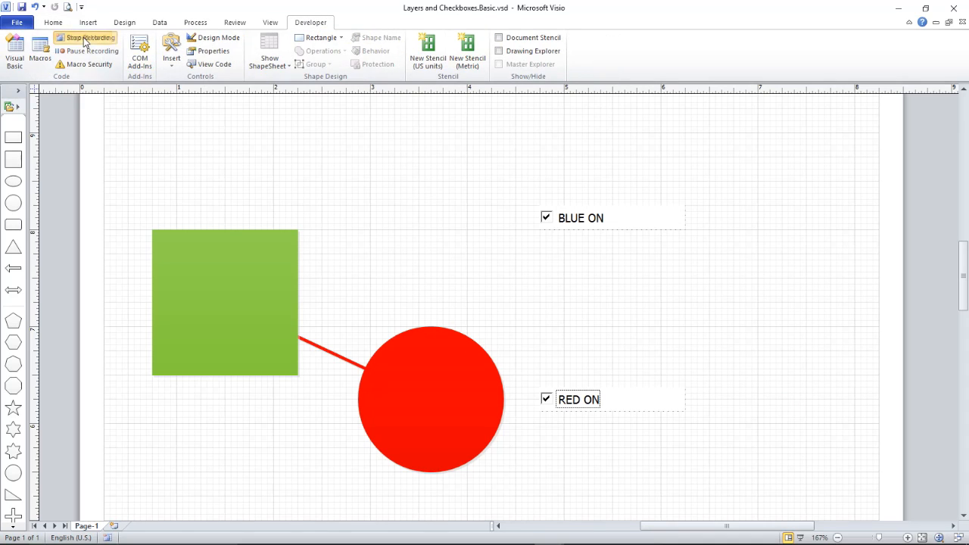
click(85, 38)
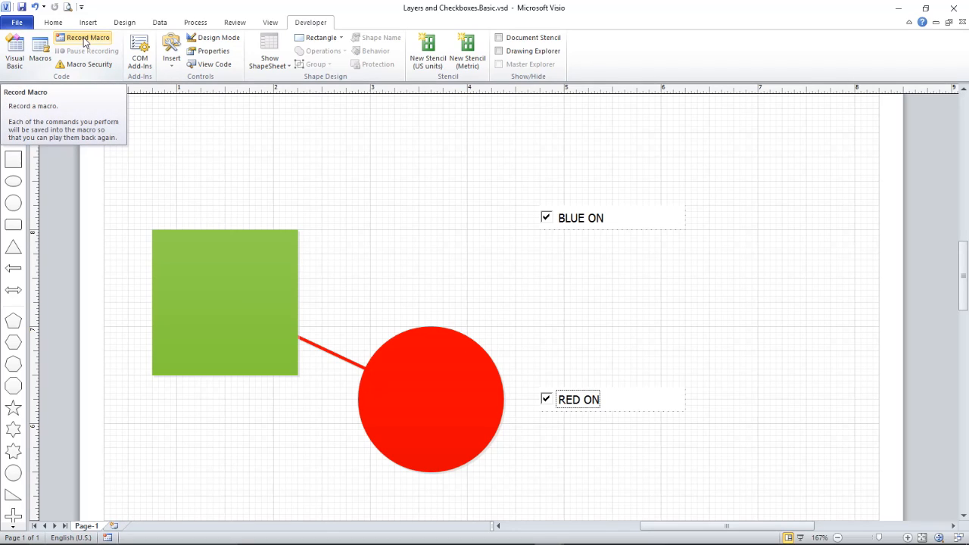
mouse_move(351, 72)
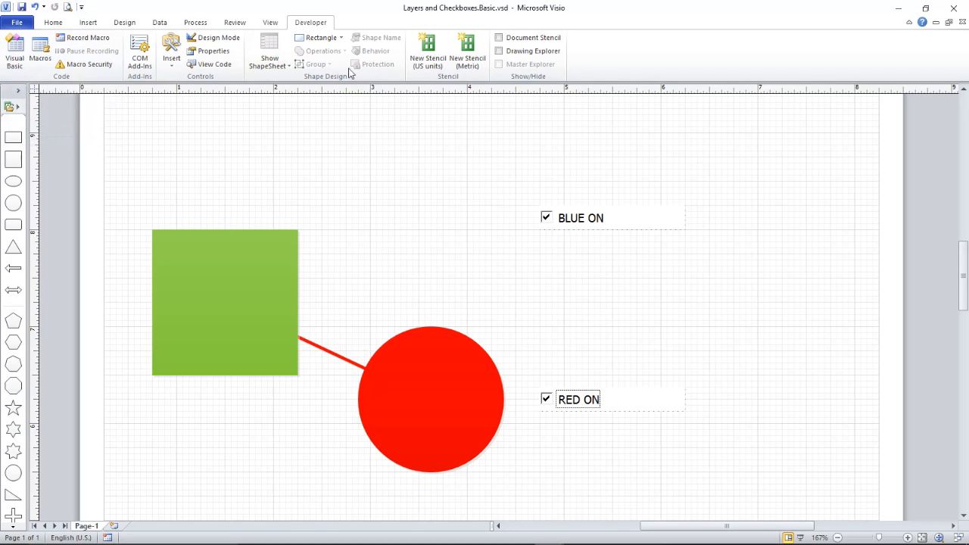
click(52, 23)
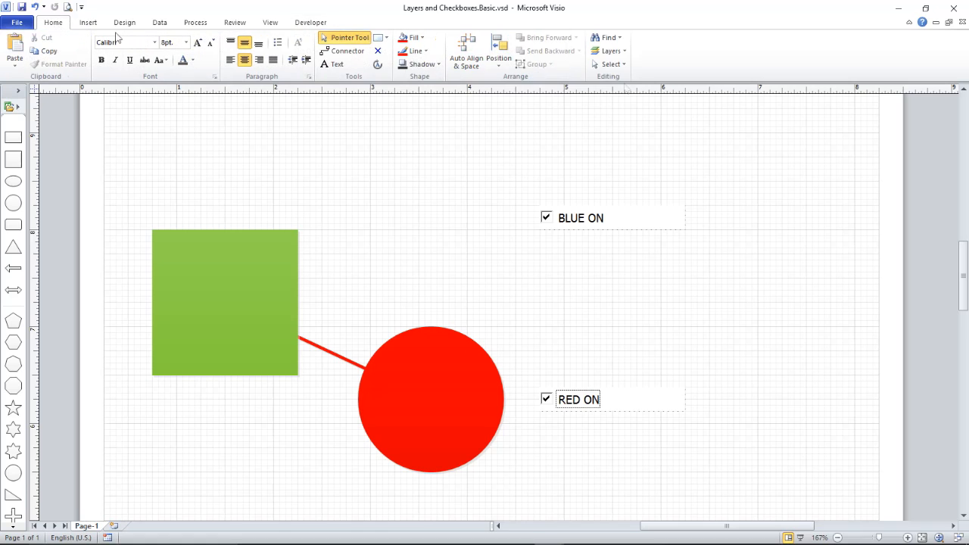
Step: Re-check Visible for BlueLayer in Layer Properties, restoring the blue shapes
click(609, 51)
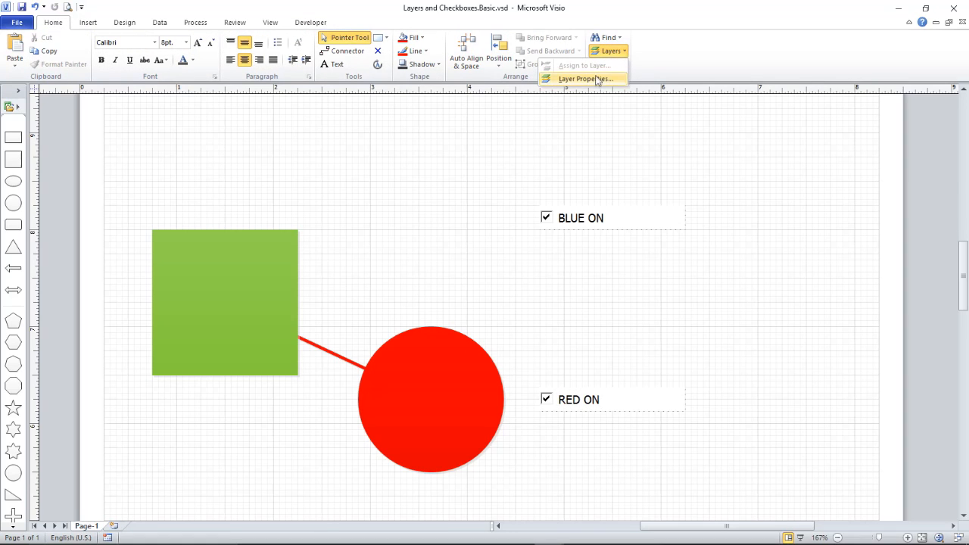
click(582, 79)
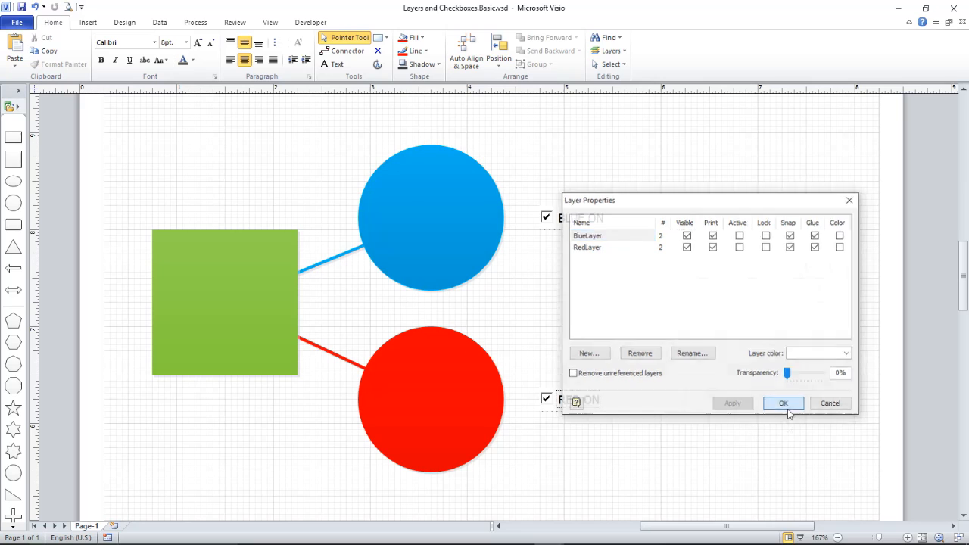
click(783, 403)
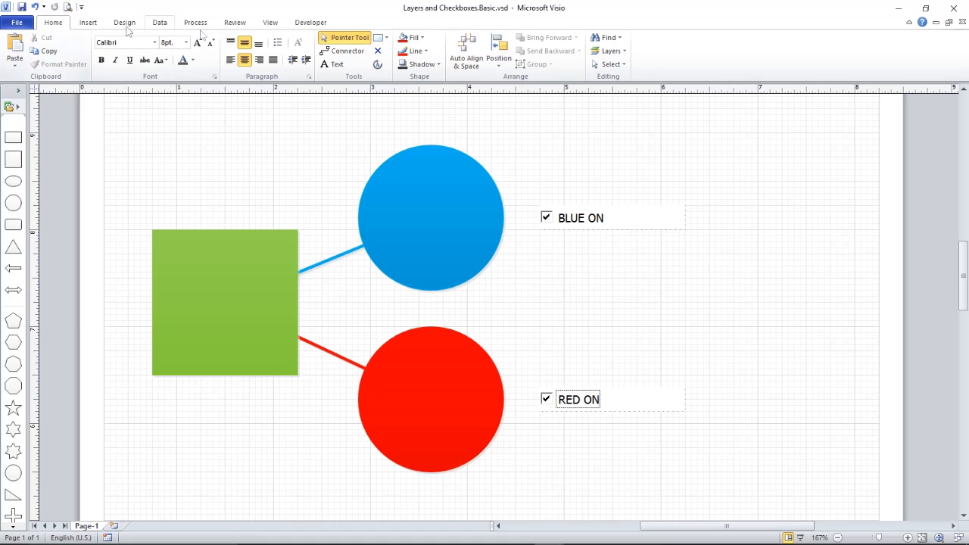
click(309, 22)
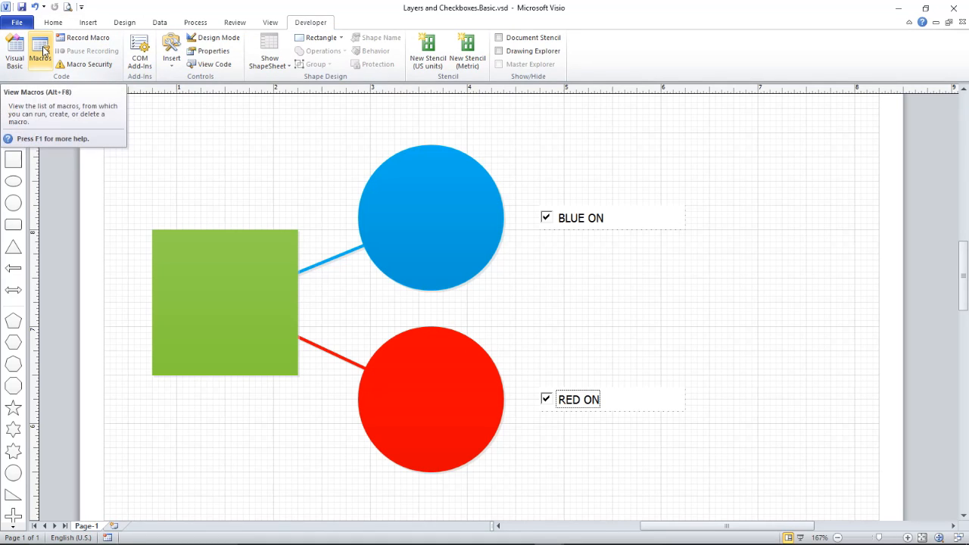
Step: Check the Macros list shows LayerToggle, cancel it, and launch the Visual Basic editor
click(39, 53)
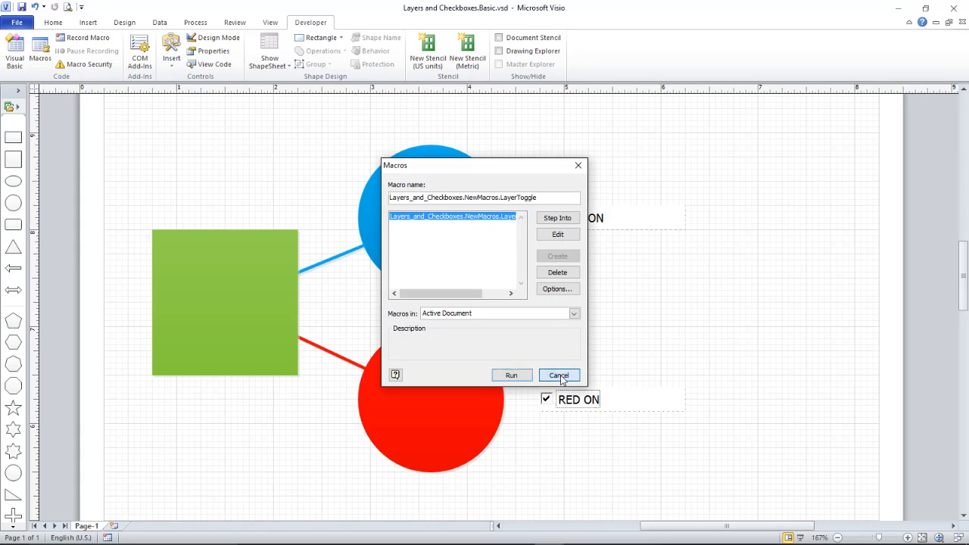
click(558, 375)
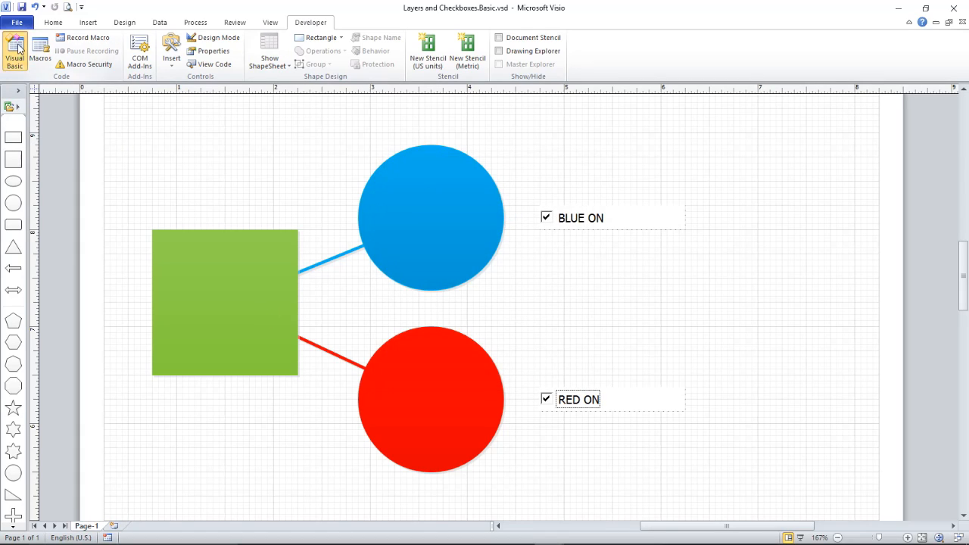
click(14, 51)
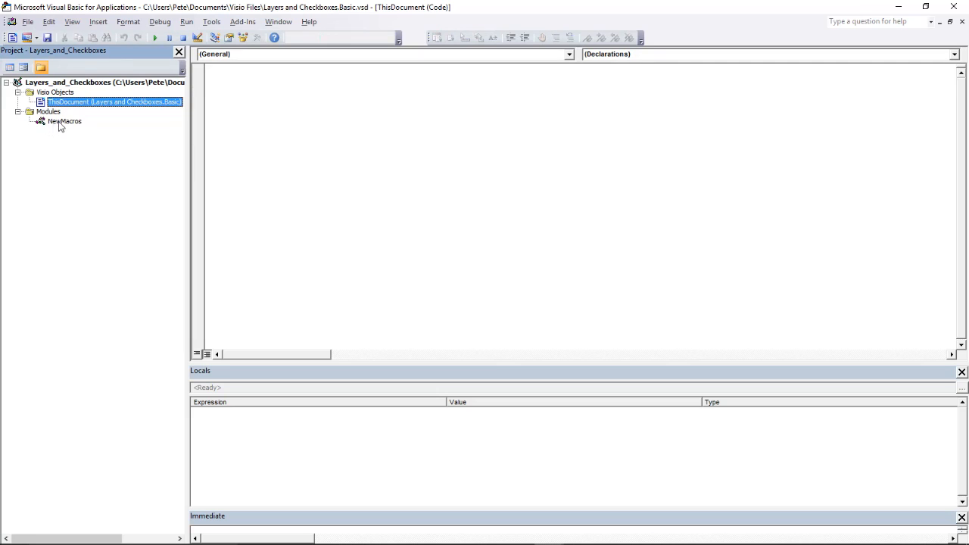
Step: In NewMacros, rewrite LayerToggle as (ItemNbr As Integer, OnOff As String) using Layers.Item(ItemNbr) and FormulaU = OnOff
double_click(67, 121)
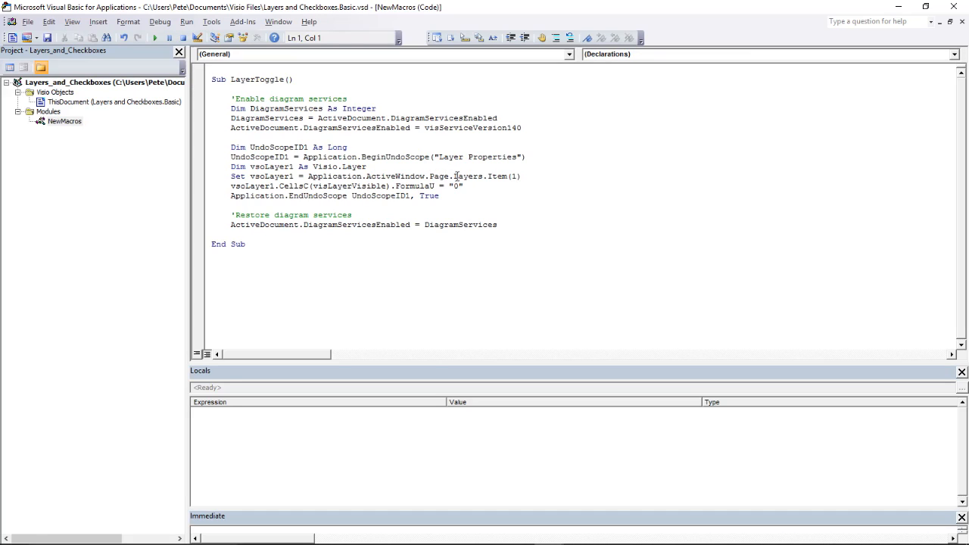
drag(452, 176, 524, 175)
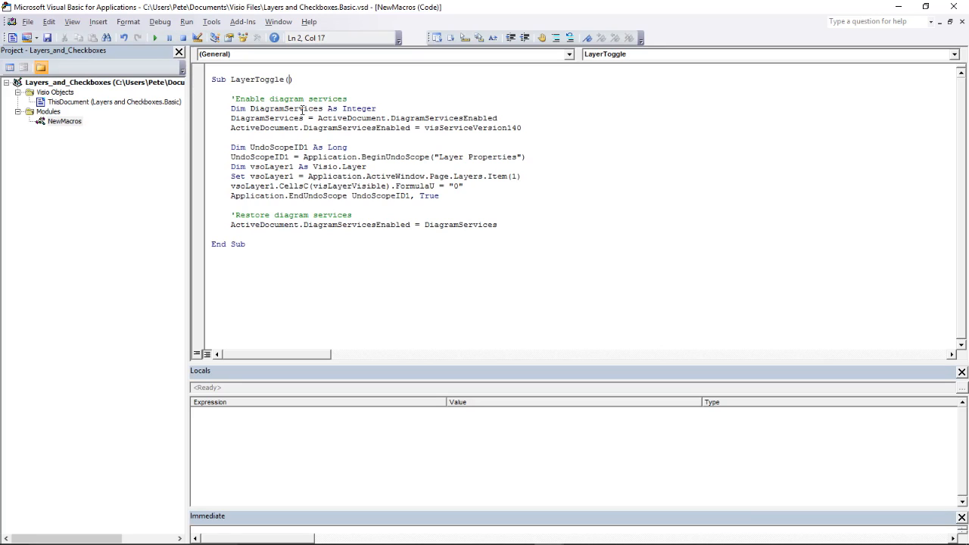
text(ItemNbr)
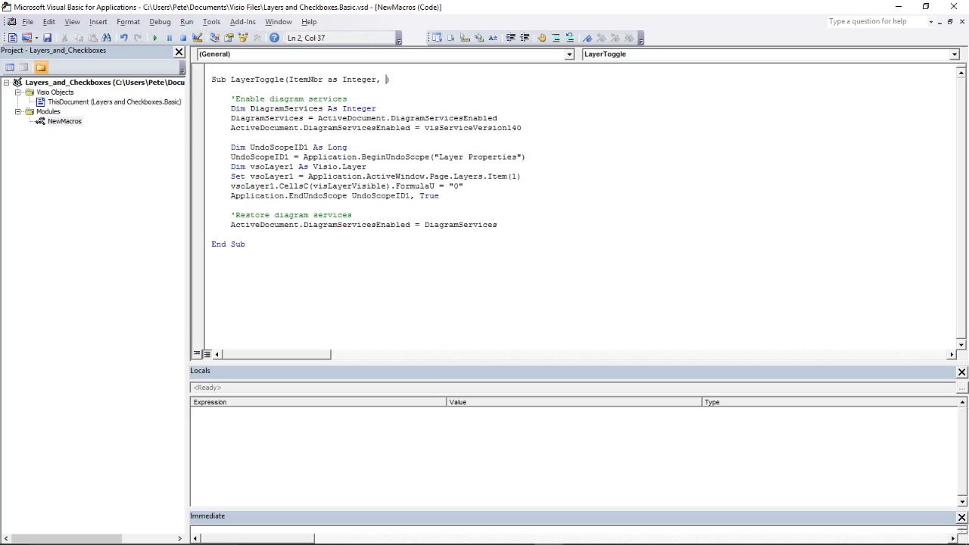
text(OnOff as str)
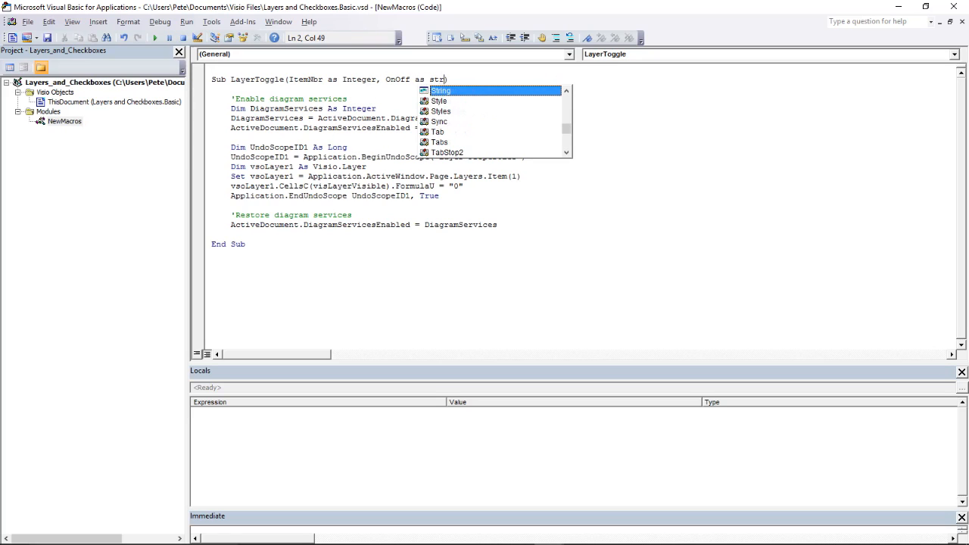
text(ing)
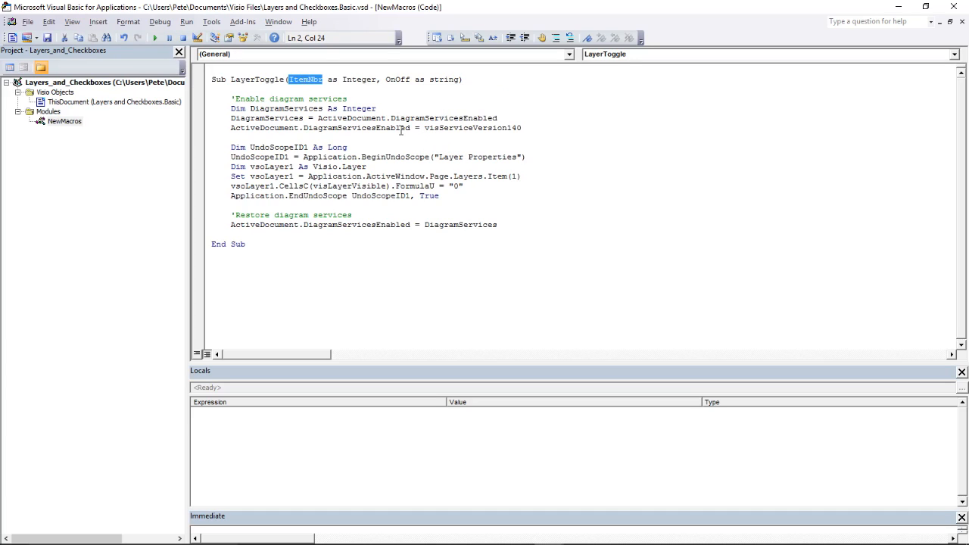
mouse_move(512, 171)
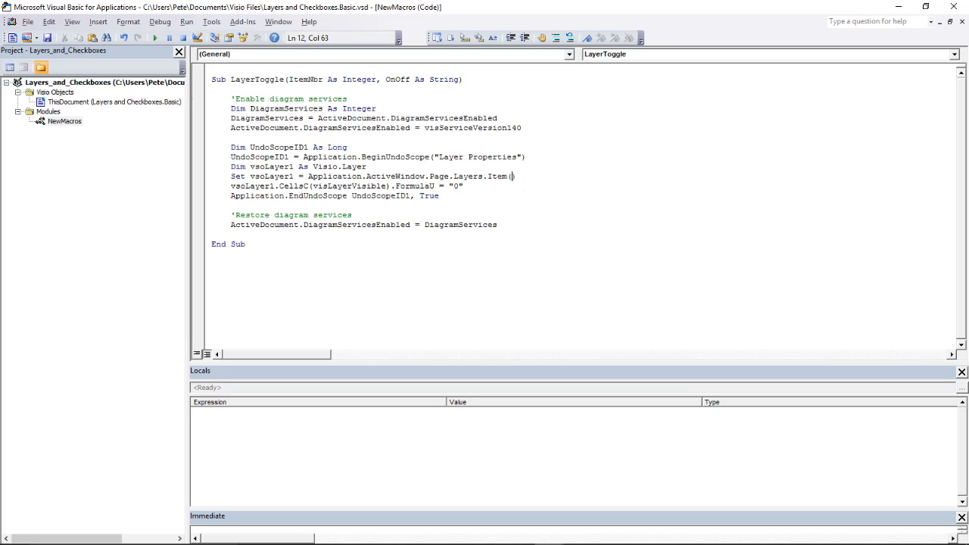
text(ItemNbr)
click(347, 187)
text(OnOff)
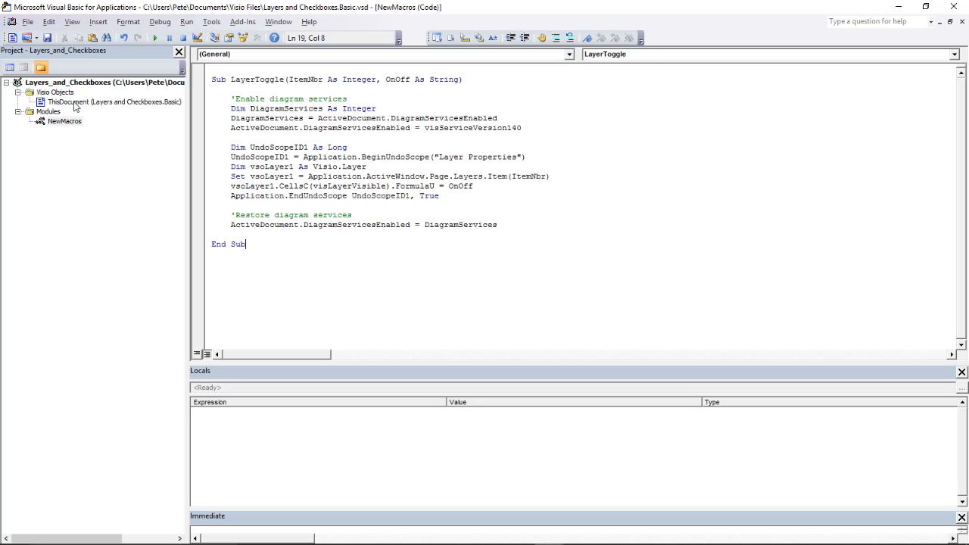
Step: In ThisDocument's code, create empty BlueCheckBox_Click and RedCheckBox_Click procedures and place the cursor in BlueCheckBox_Click
click(91, 101)
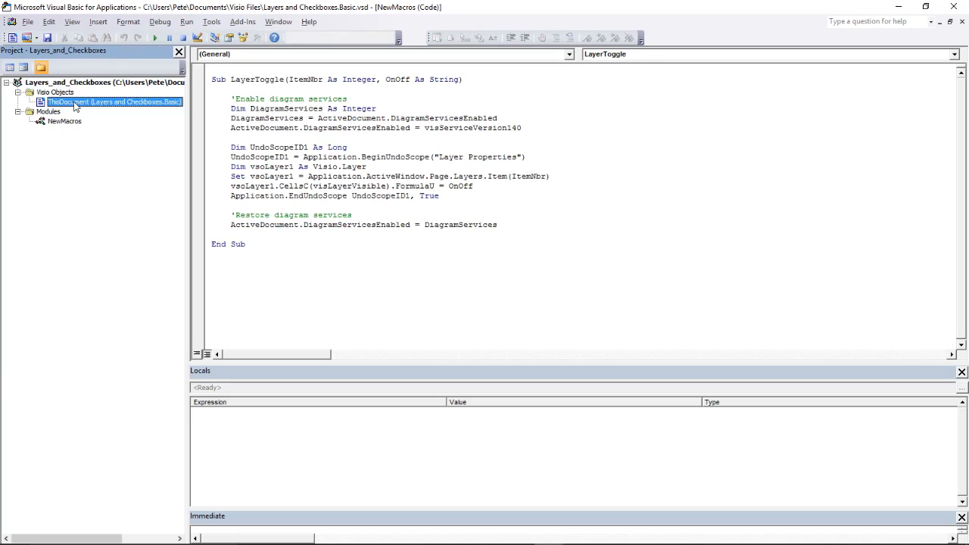
double_click(113, 102)
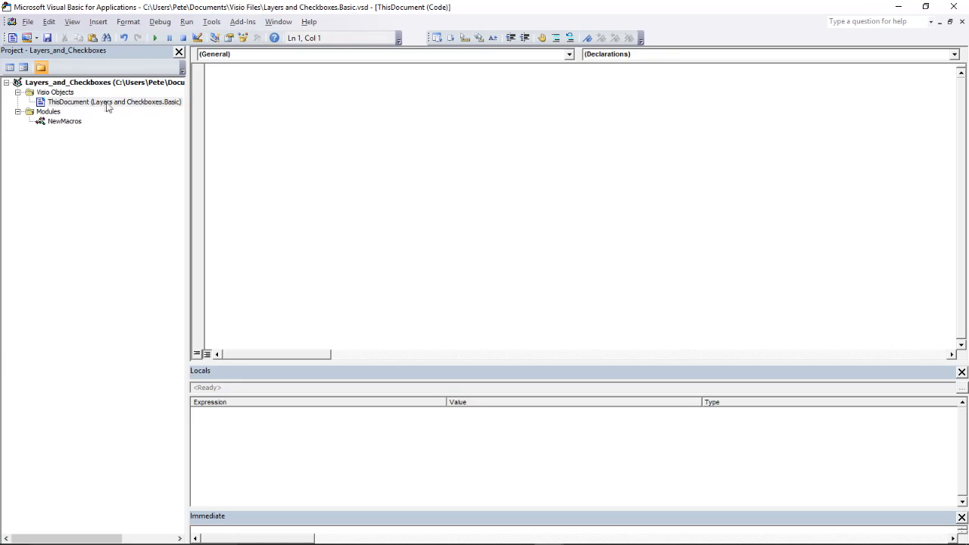
mouse_move(649, 51)
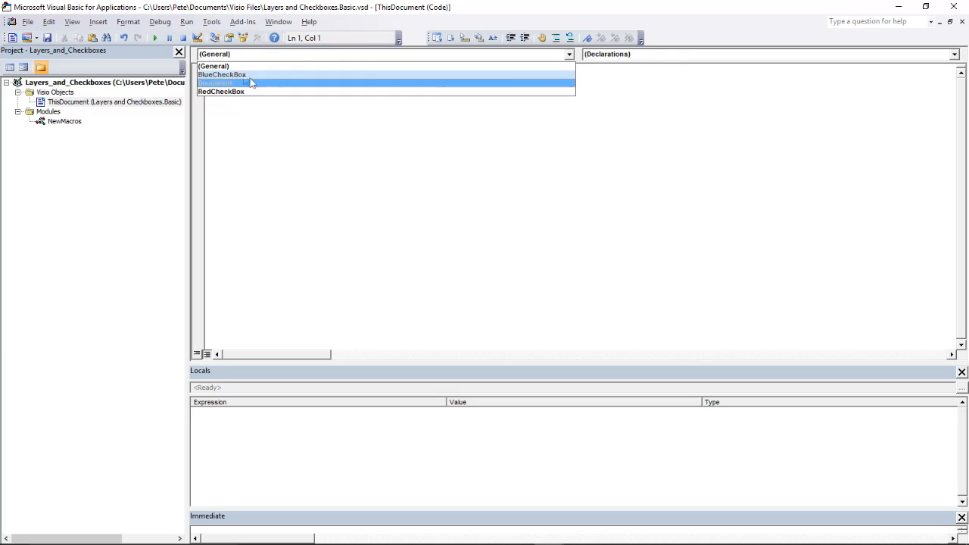
click(221, 76)
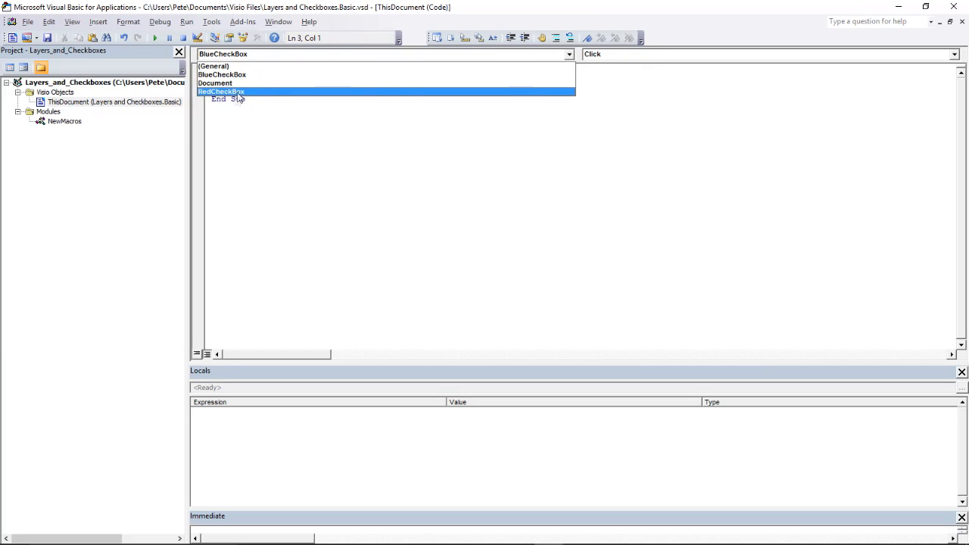
click(221, 93)
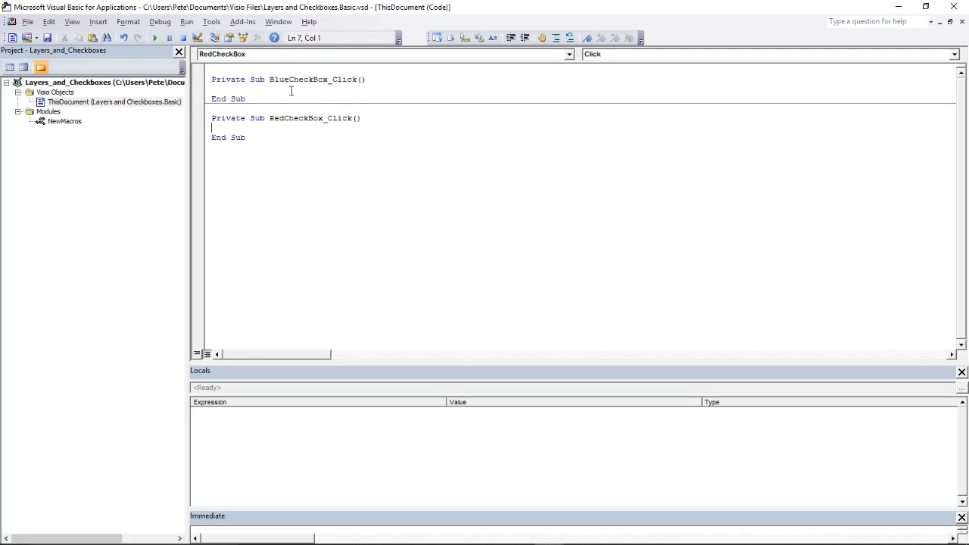
click(254, 90)
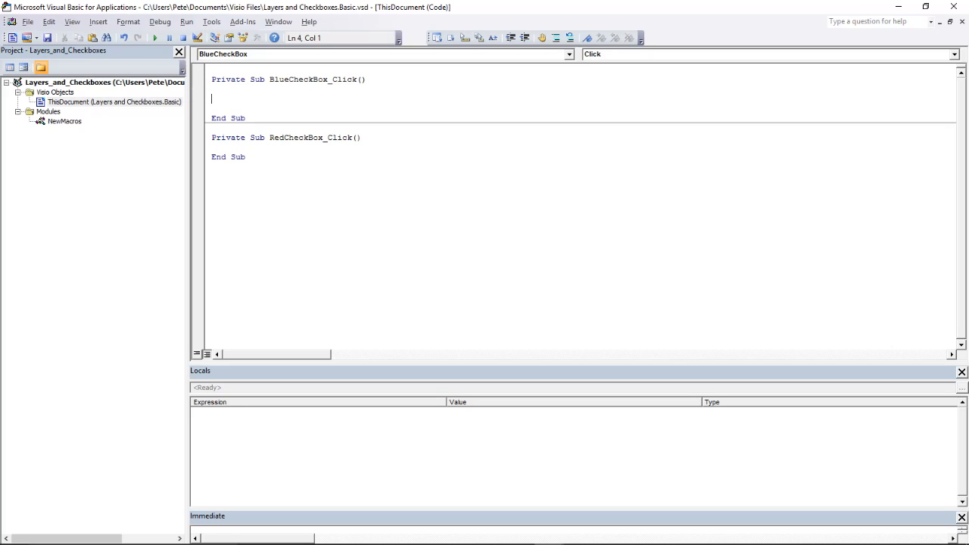
Step: Write If BlueCheckBox Then with Call LayerToggle(1,1) as the checked branch
text(if)
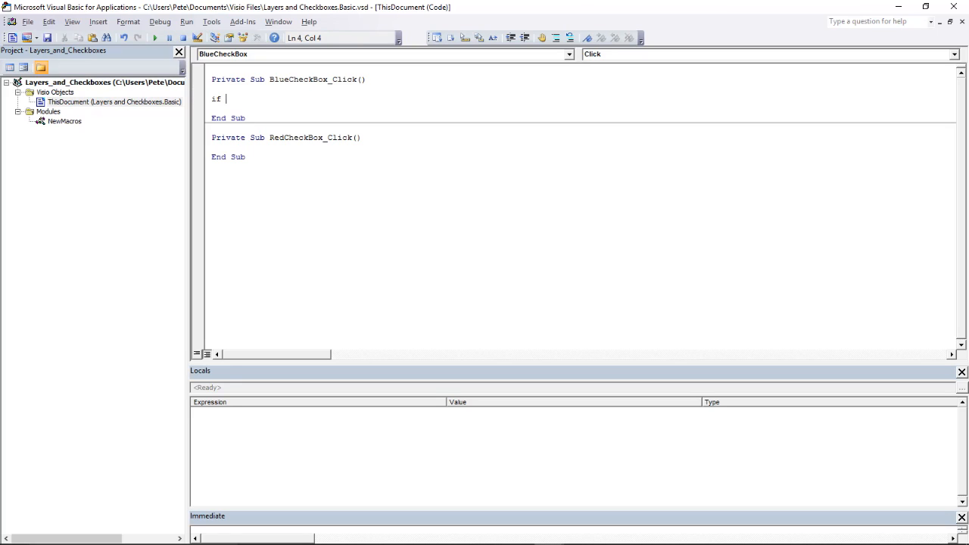
text(BlueChe)
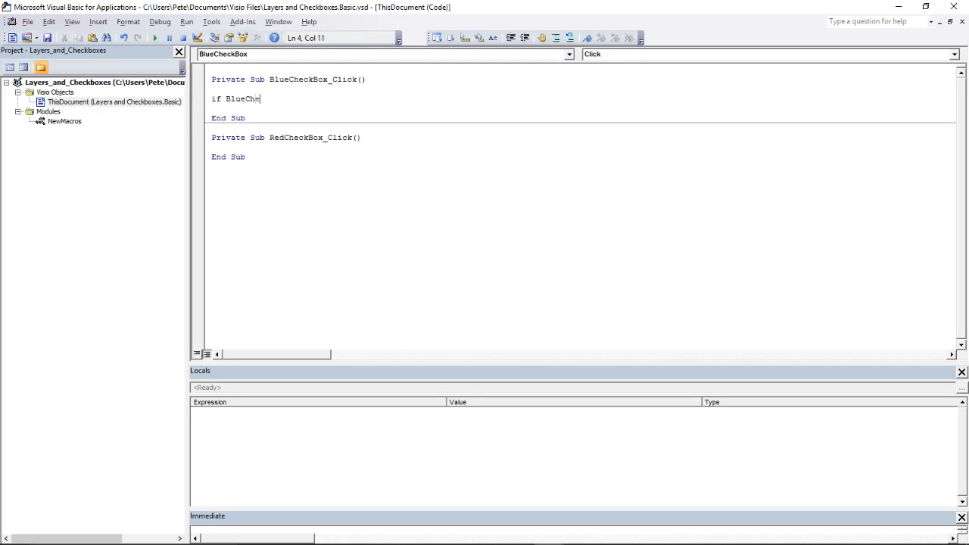
text(ckBox)
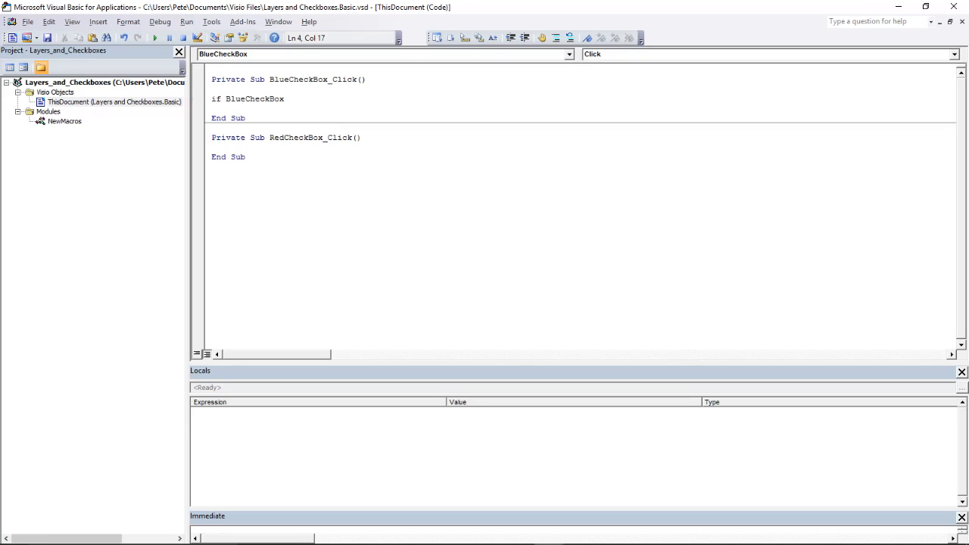
text(then)
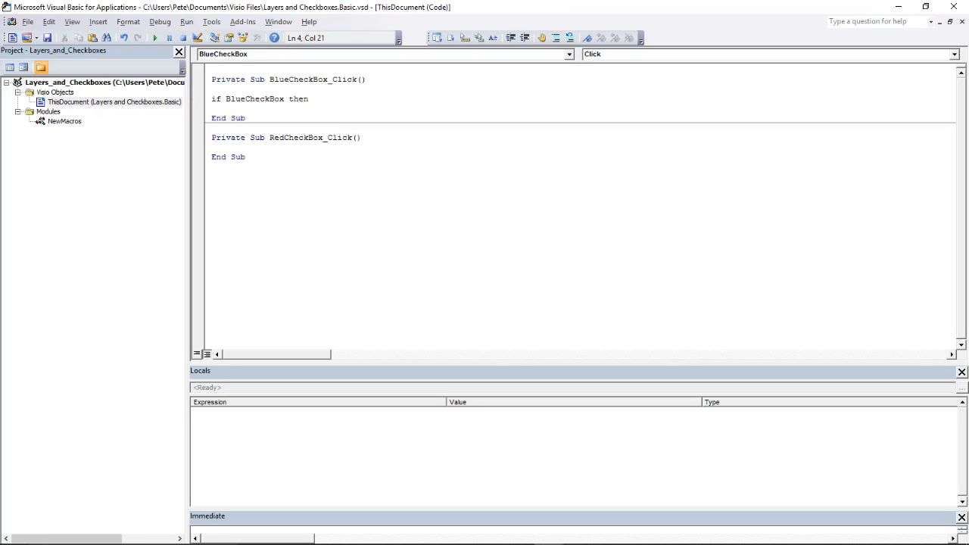
key(Enter)
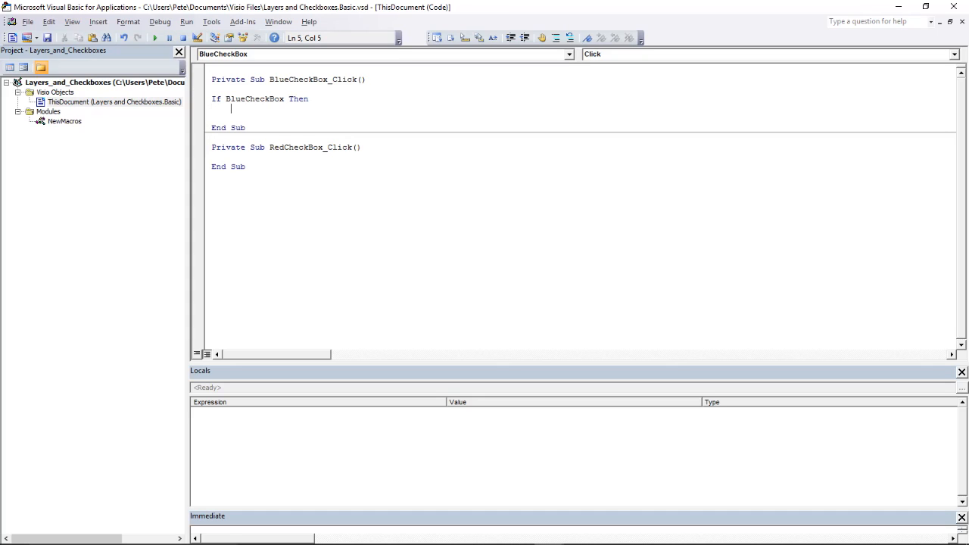
text(call)
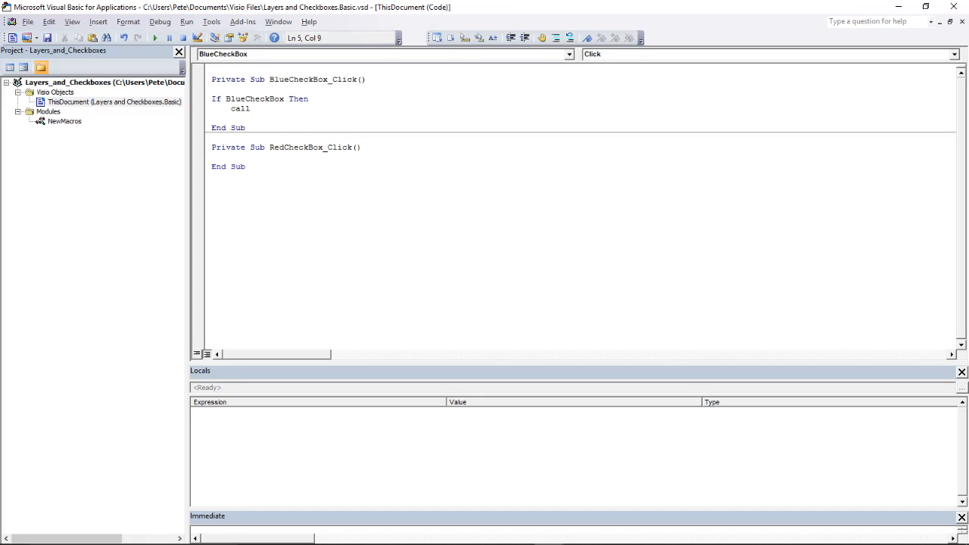
text(Layer)
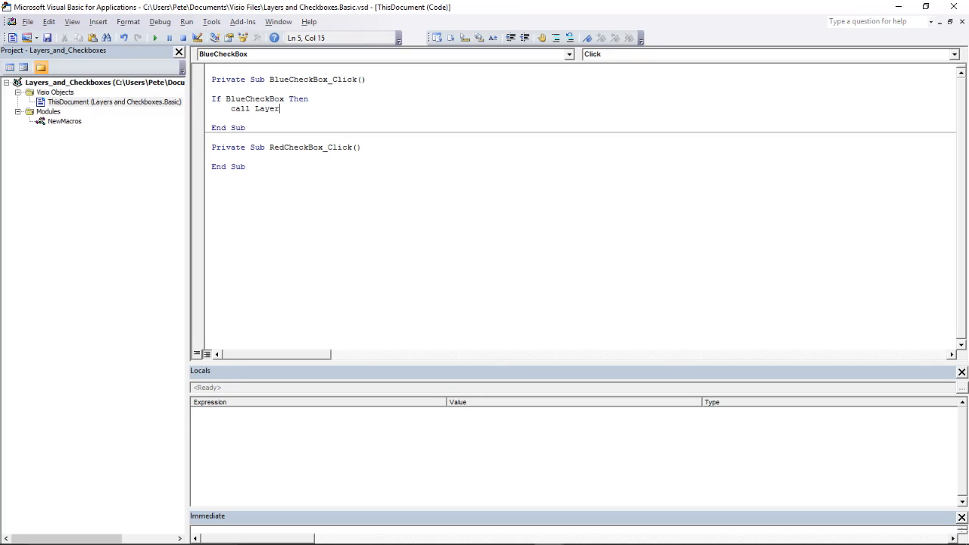
text(Toggle)
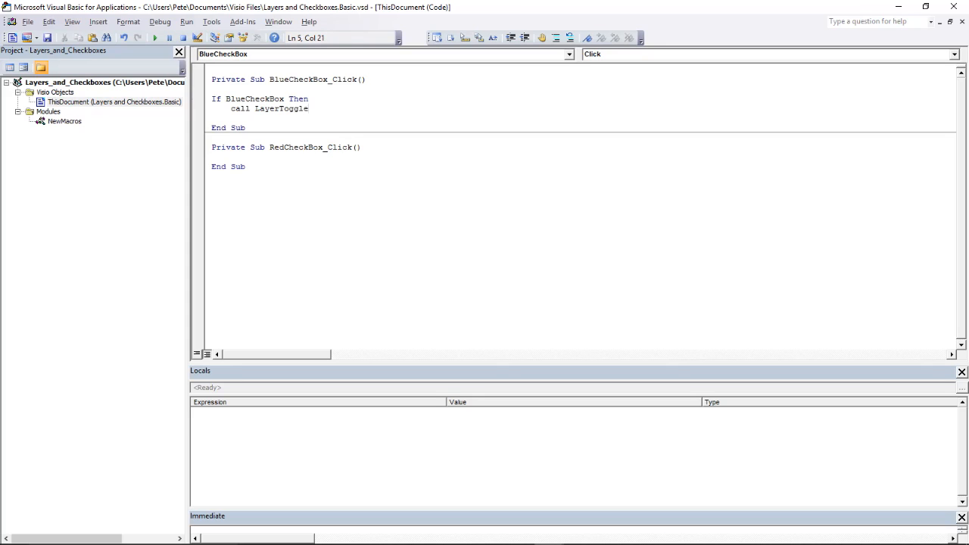
text(()
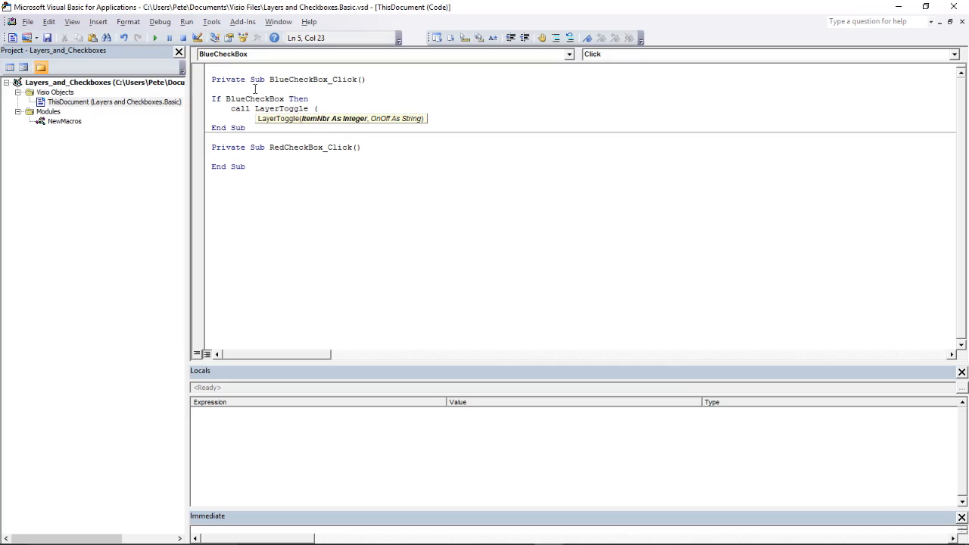
text(1,)
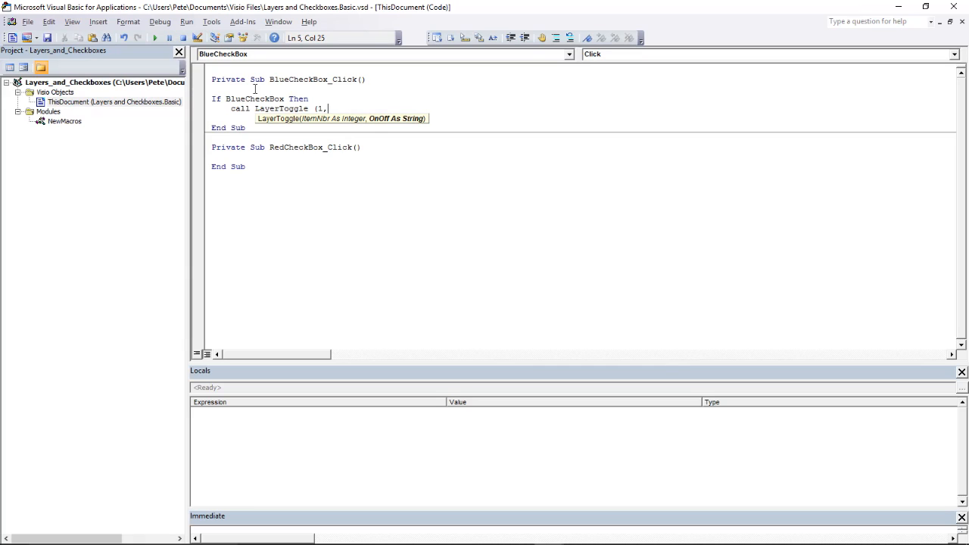
text(1))
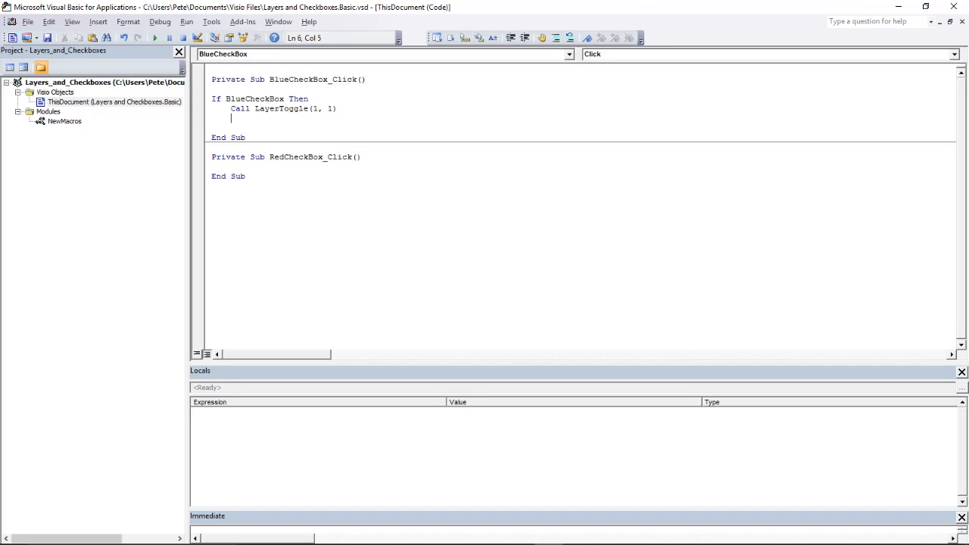
Step: Set BlueCheckBox.Caption = "BLUE ON" and close the block with Else and End If
text(Blu)
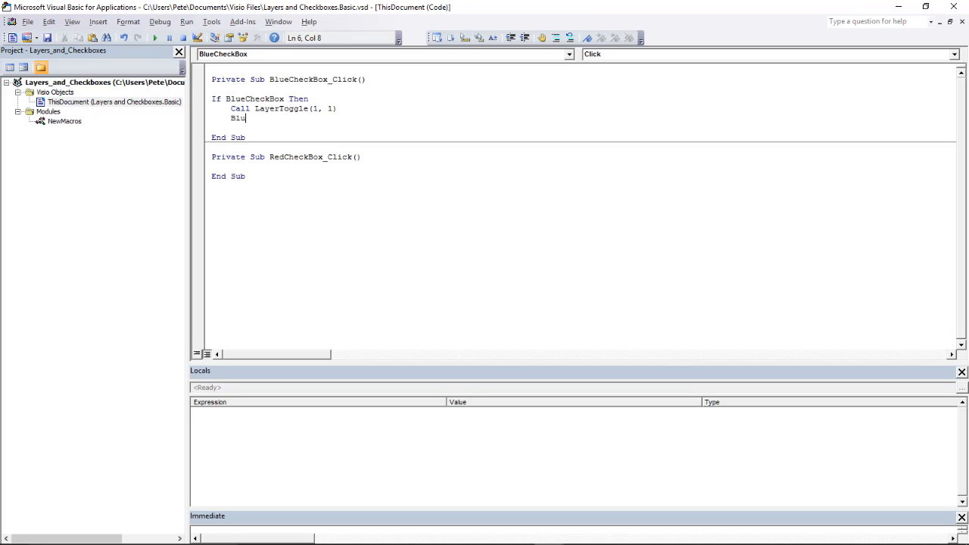
text(eCheck)
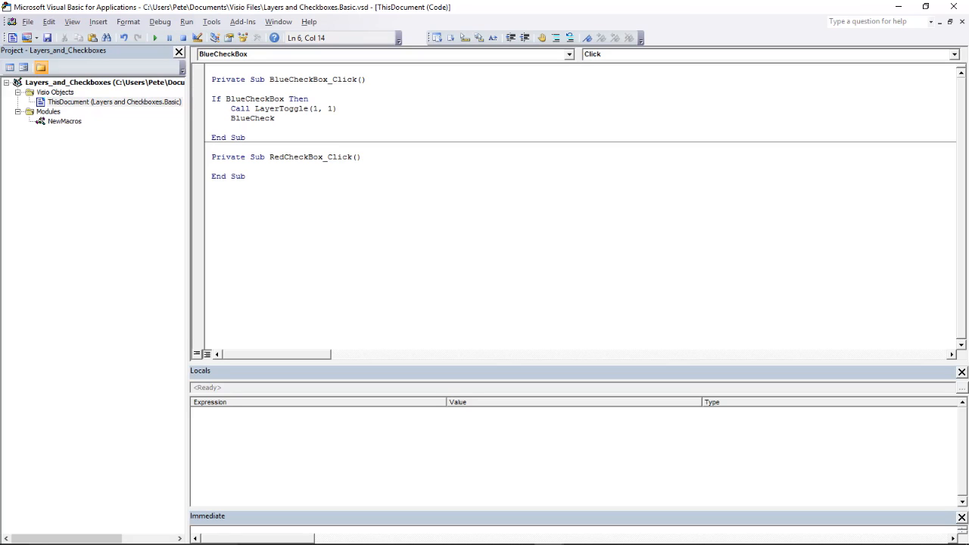
text(.)
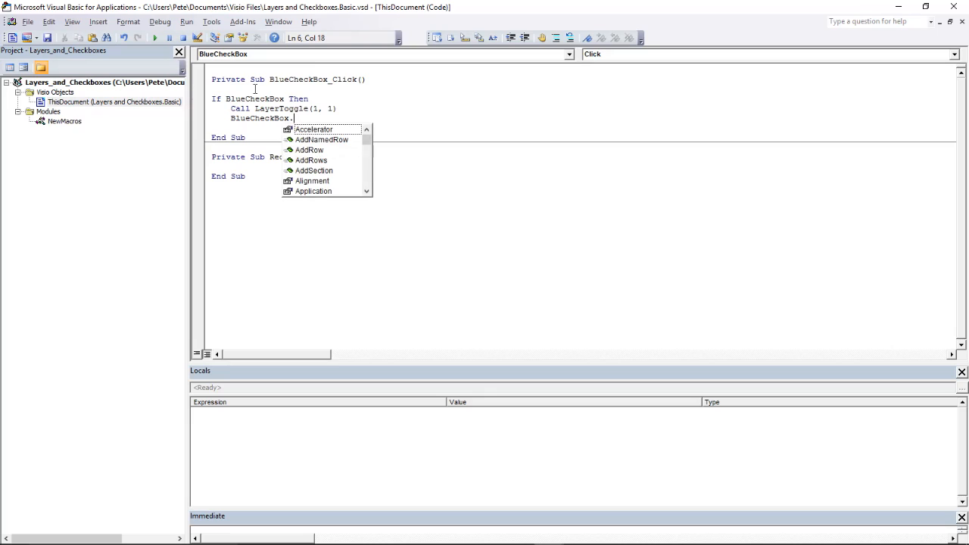
text(Caption)
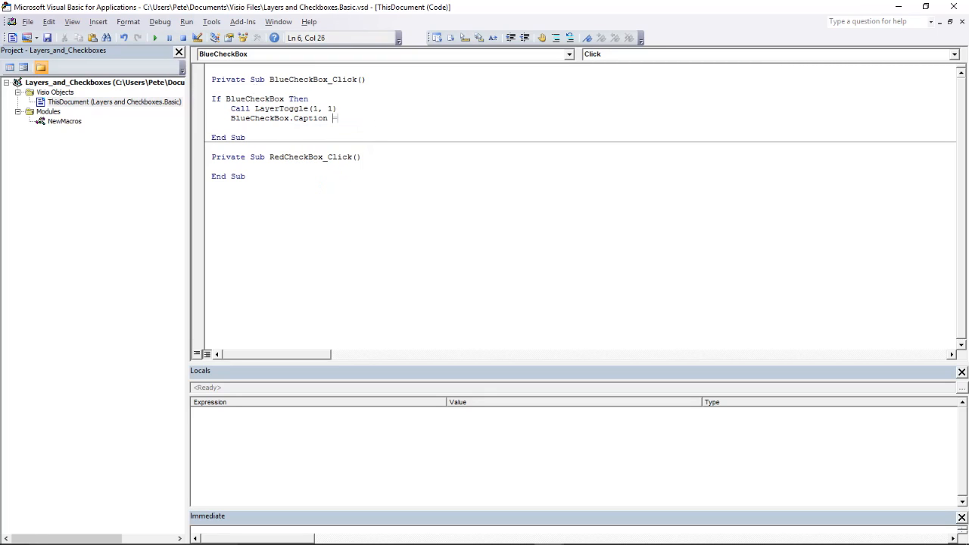
text(= "BLUE ON)
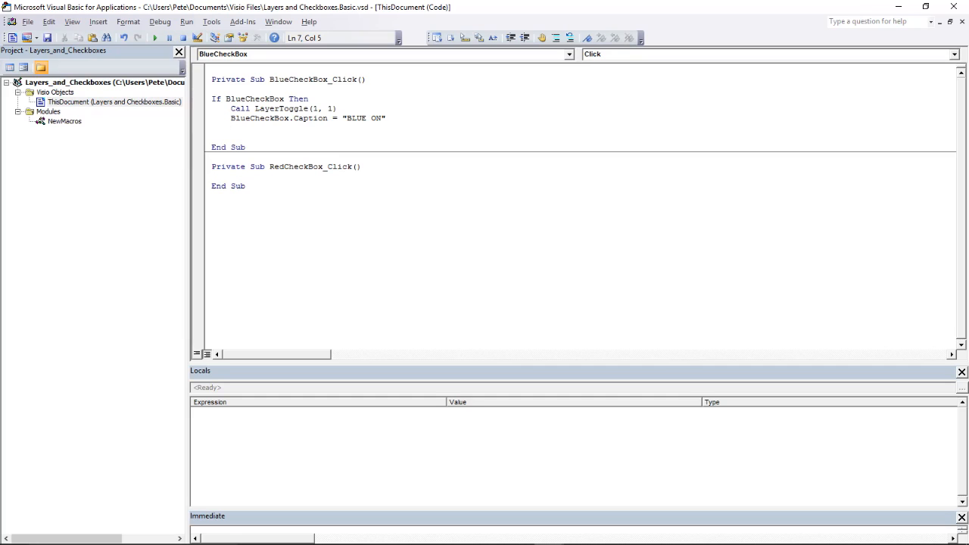
text(Else)
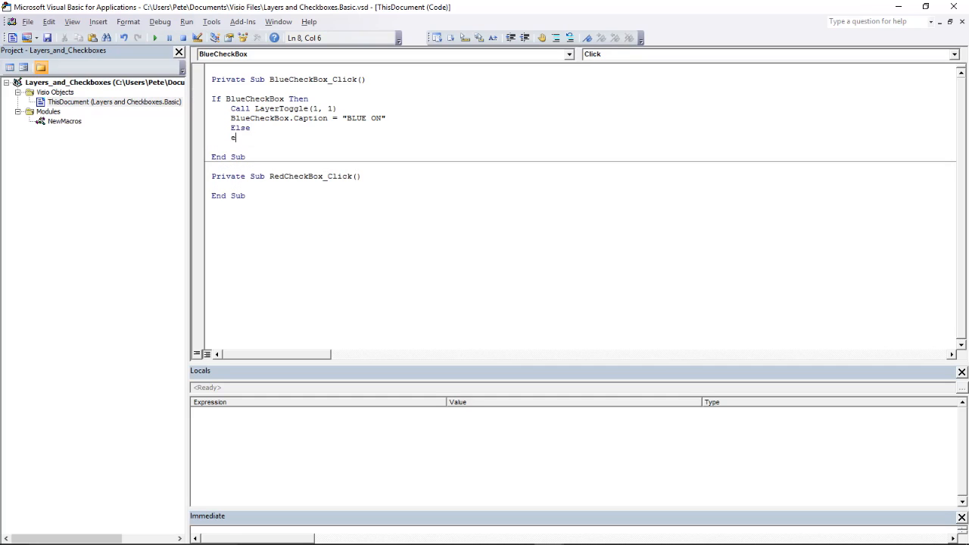
text(end if)
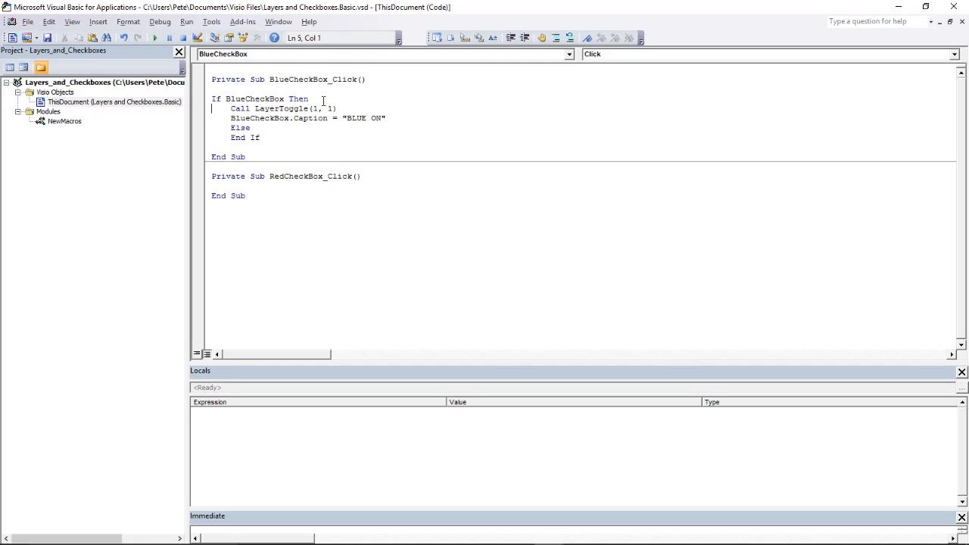
Step: Copy the ON lines into the Else branch as LayerToggle(1,0) with caption BLUE OFF
drag(230, 109, 385, 118)
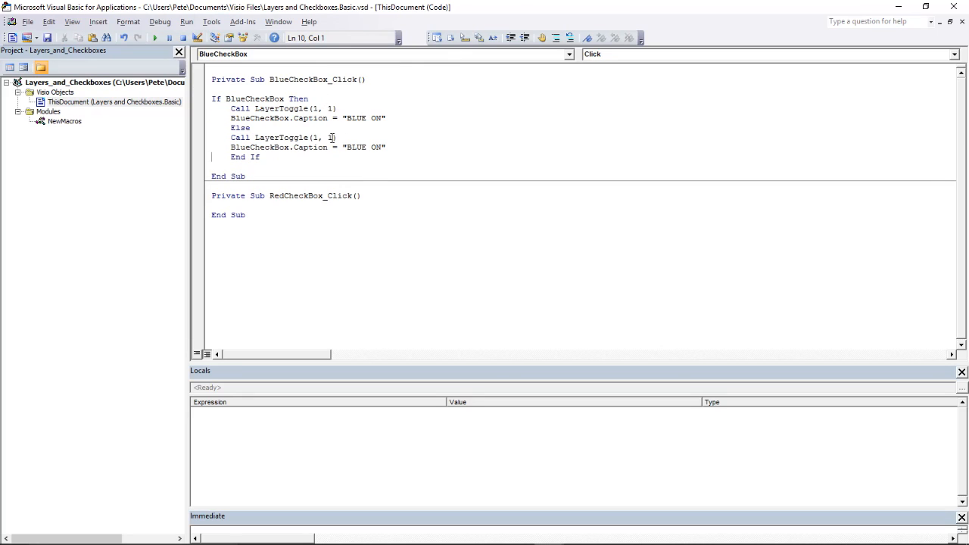
click(331, 147)
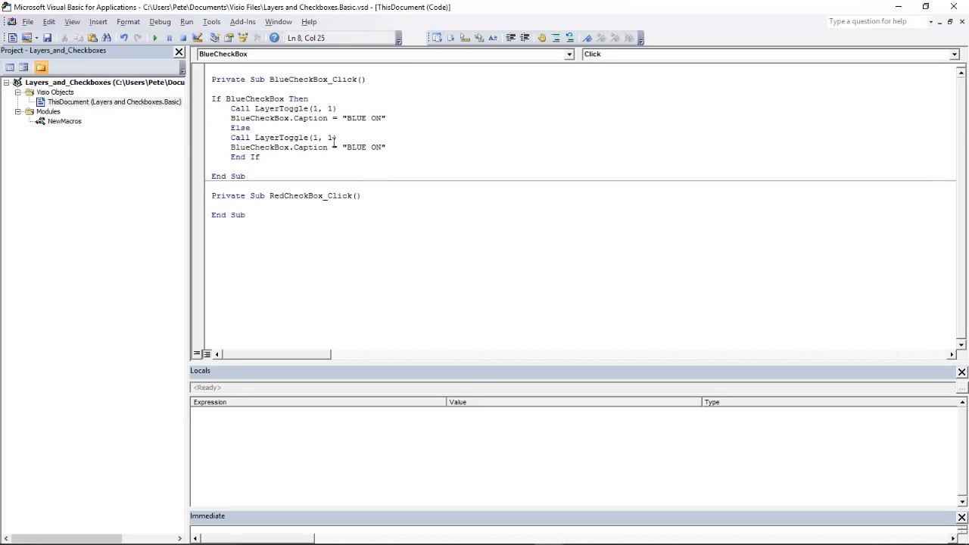
text(0)
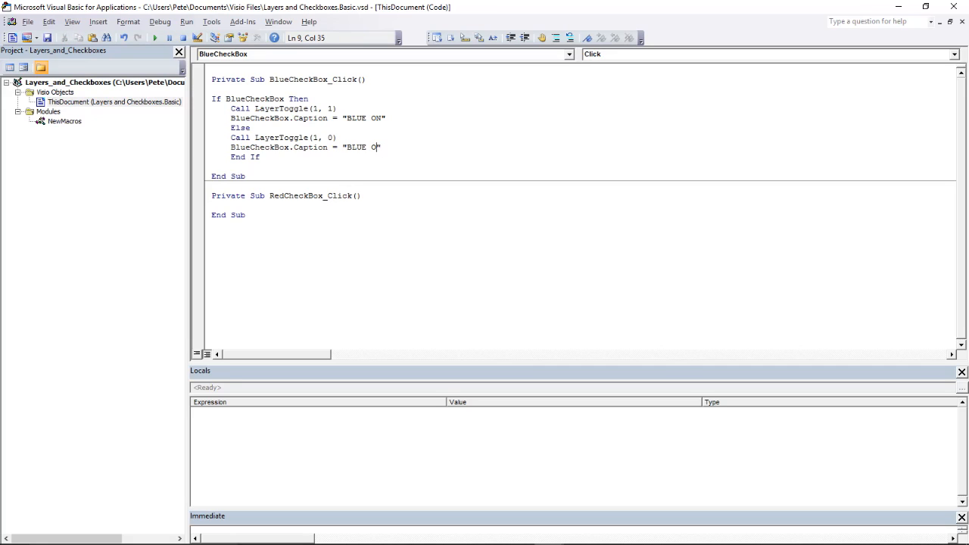
text(FF)
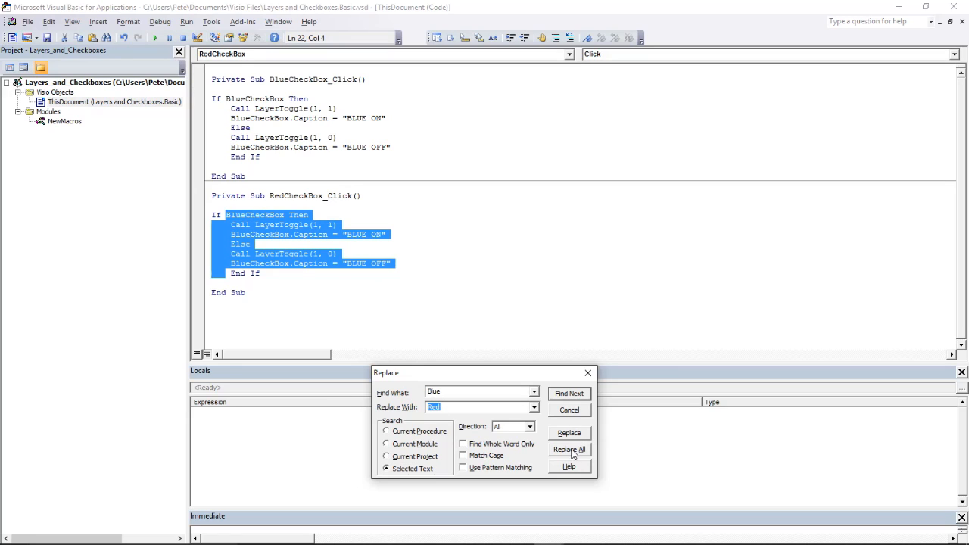
Step: In RedCheckBox_Click, Replace All Blue with Red in the pasted block and change the layer argument to 2
click(570, 448)
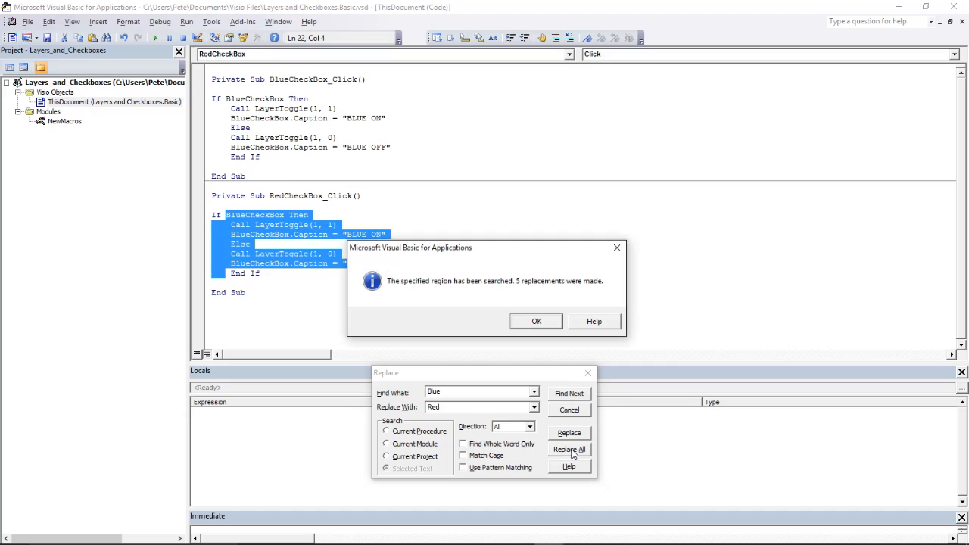
click(536, 321)
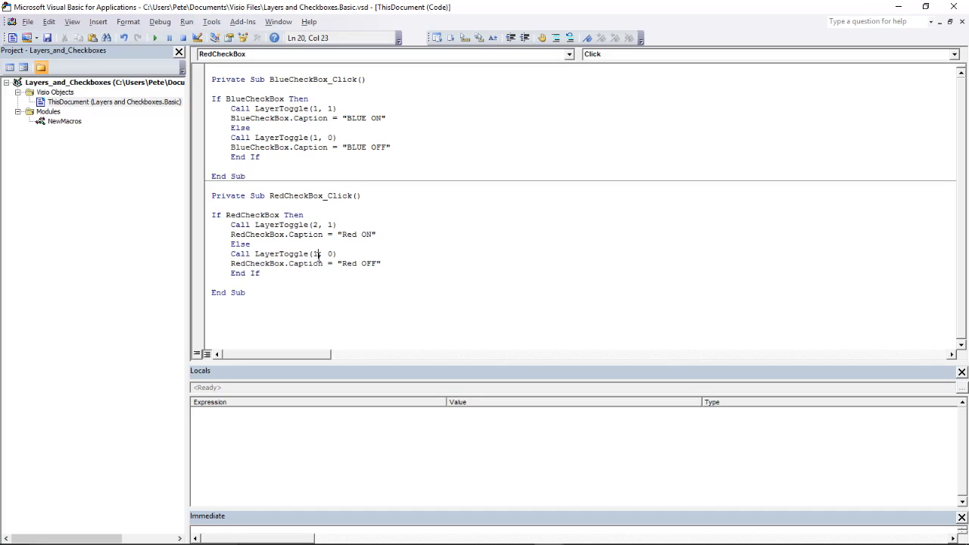
text(2)
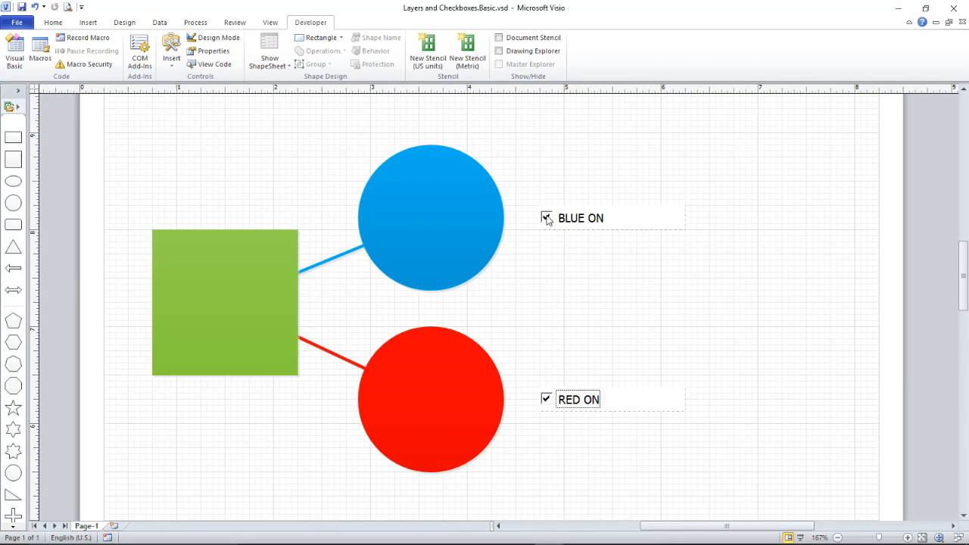
Step: Uncheck BLUE and Red to hide both circles, then recheck them so both reappear with ON captions
click(547, 219)
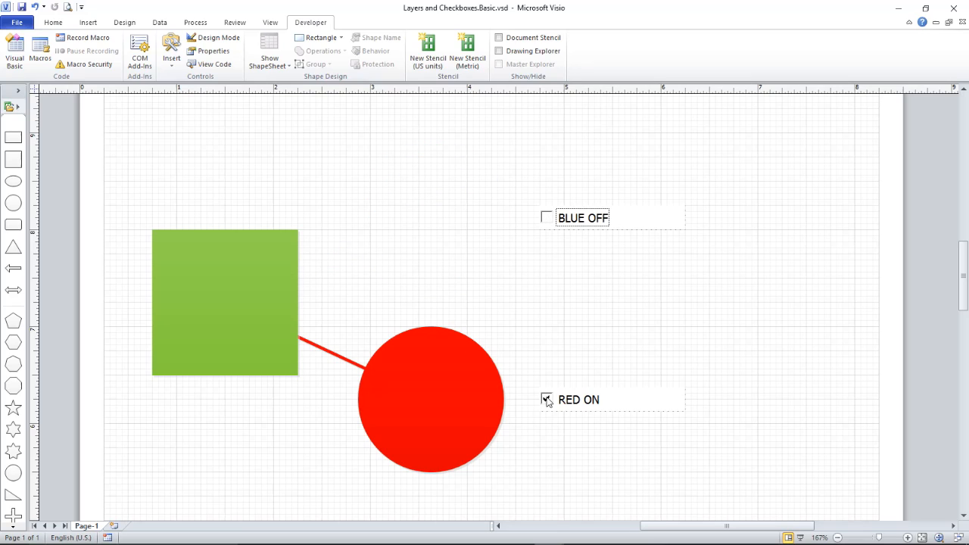
click(545, 400)
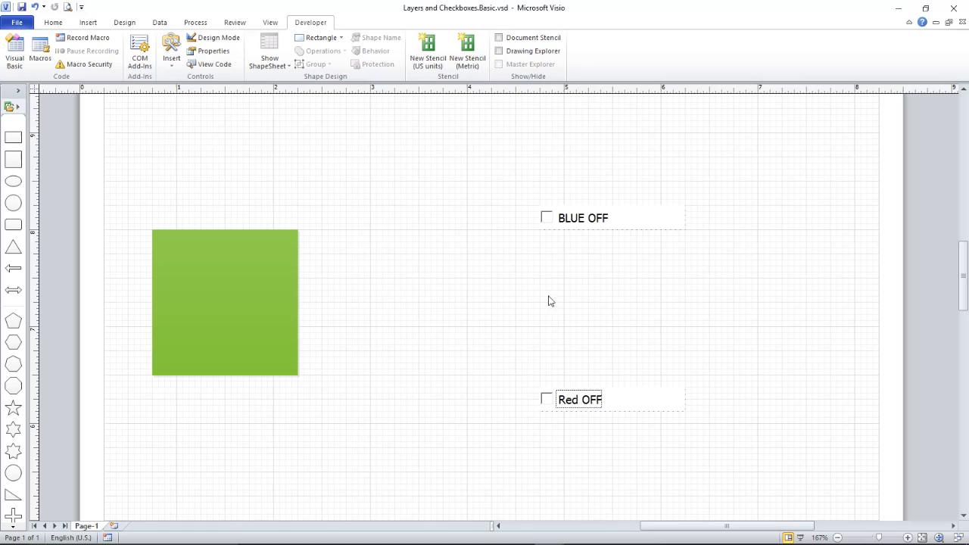
click(545, 218)
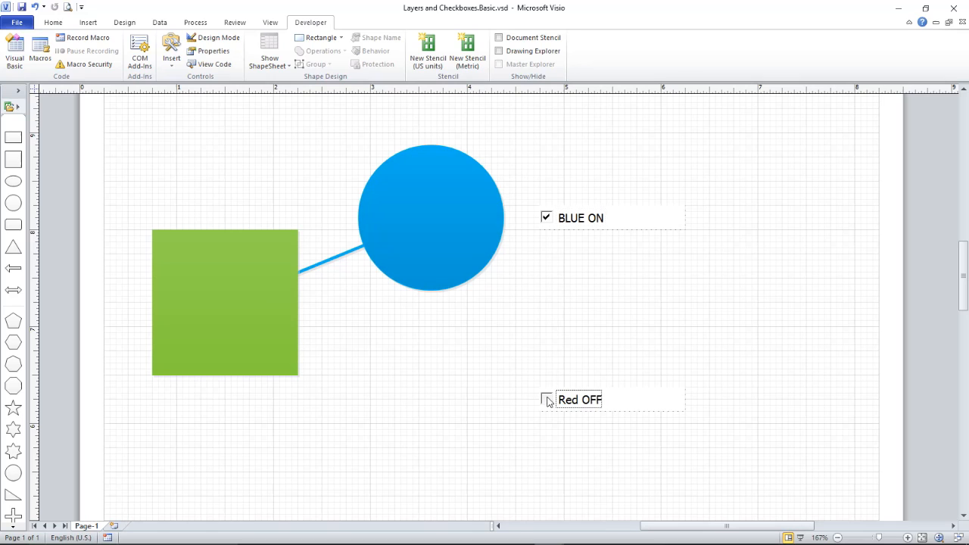
click(546, 400)
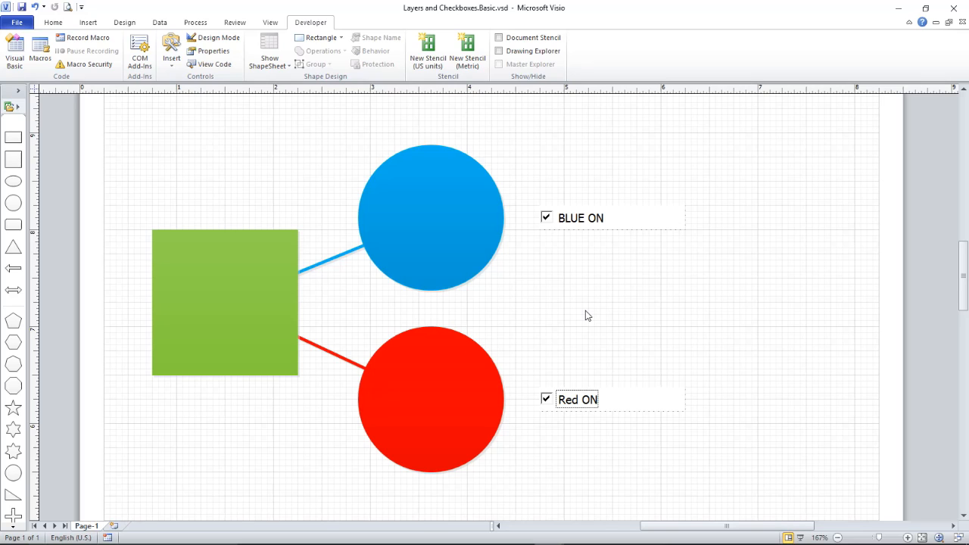
mouse_move(590, 313)
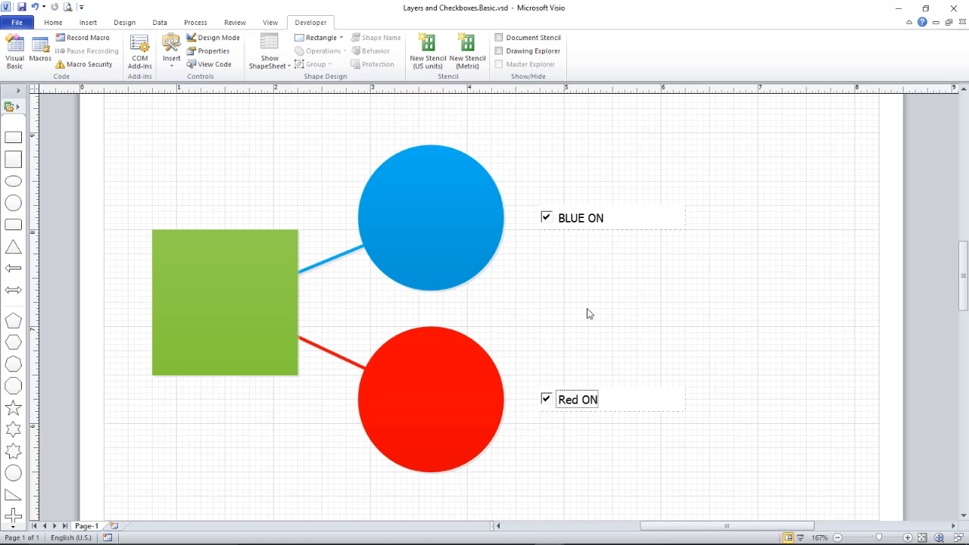
mouse_move(592, 312)
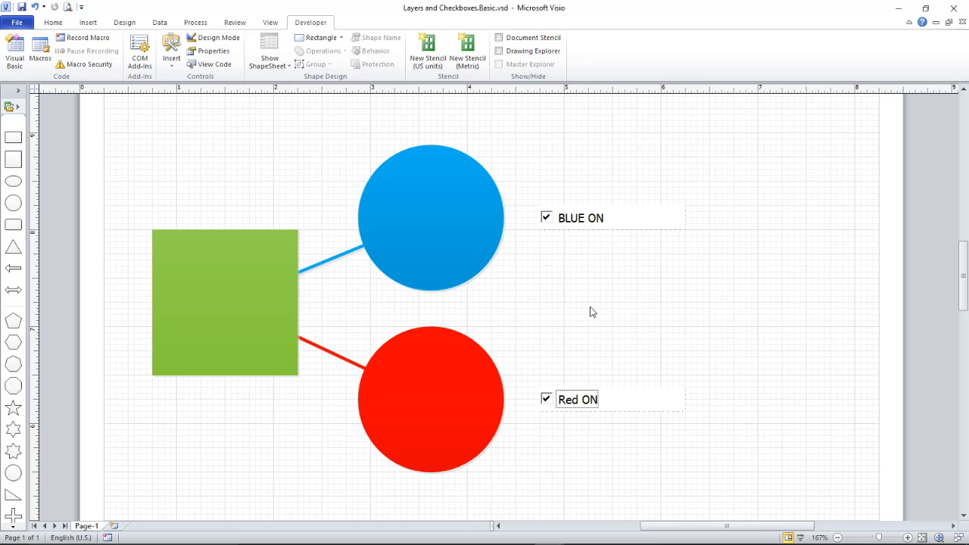